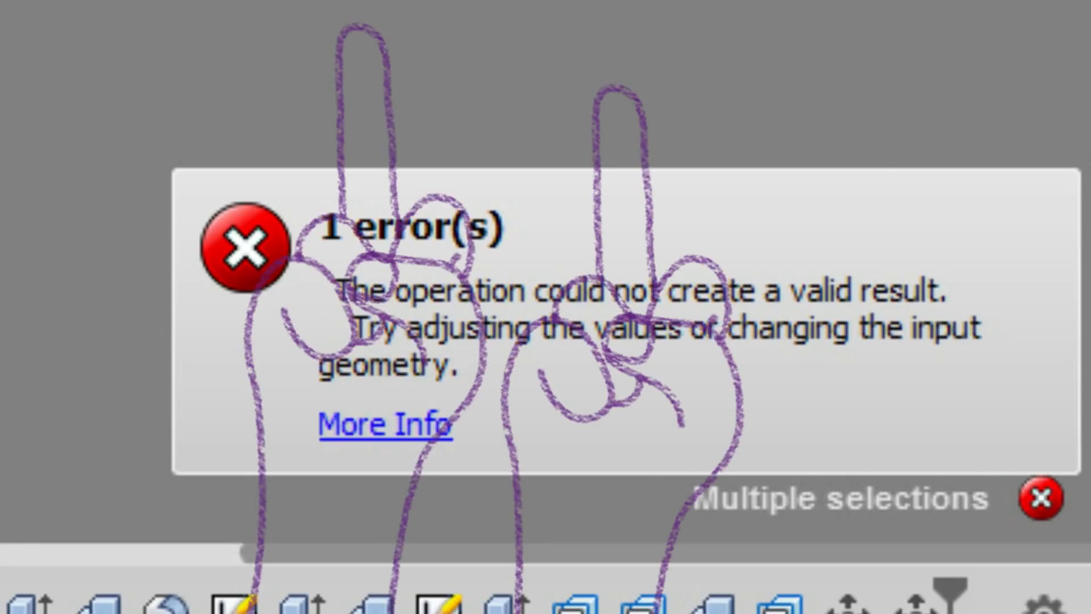
Preview a 5 mm cut starting from the curved top face, then exit without keeping it
click(1036, 498)
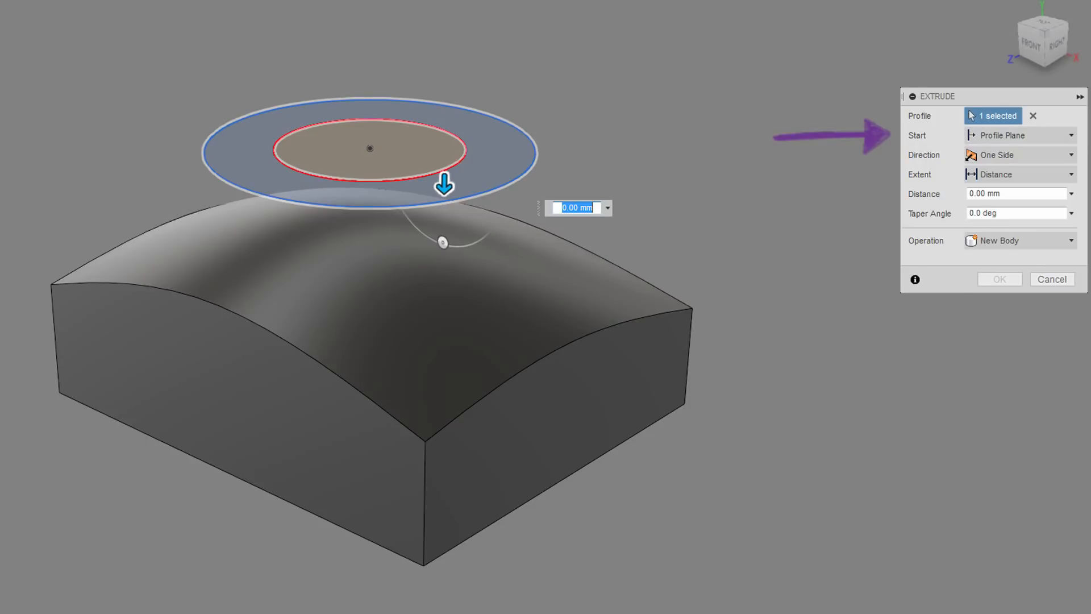
click(1070, 135)
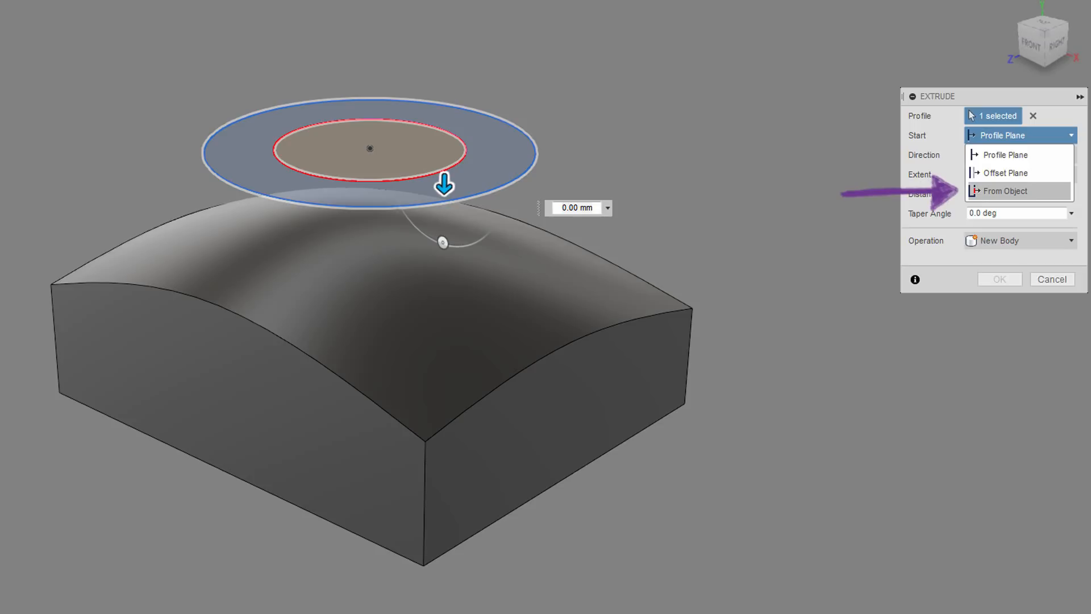
click(1005, 191)
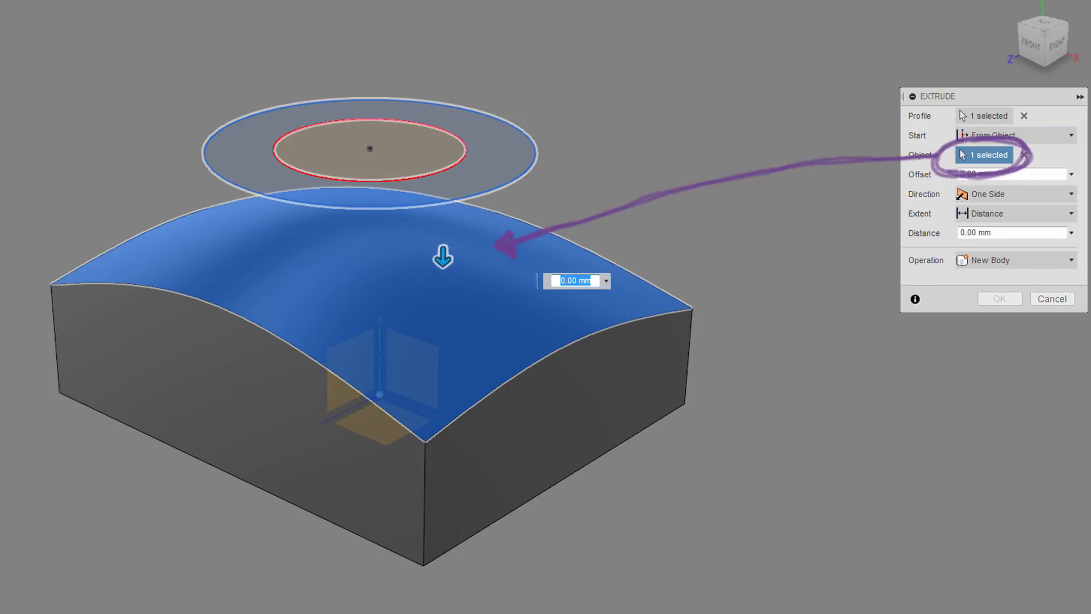
text(5)
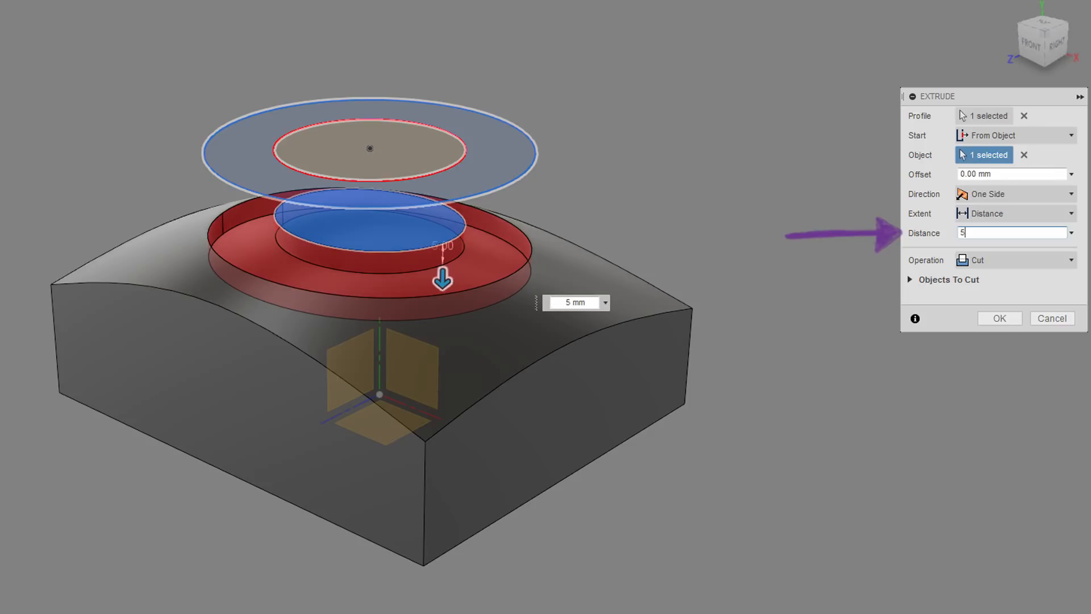
click(999, 318)
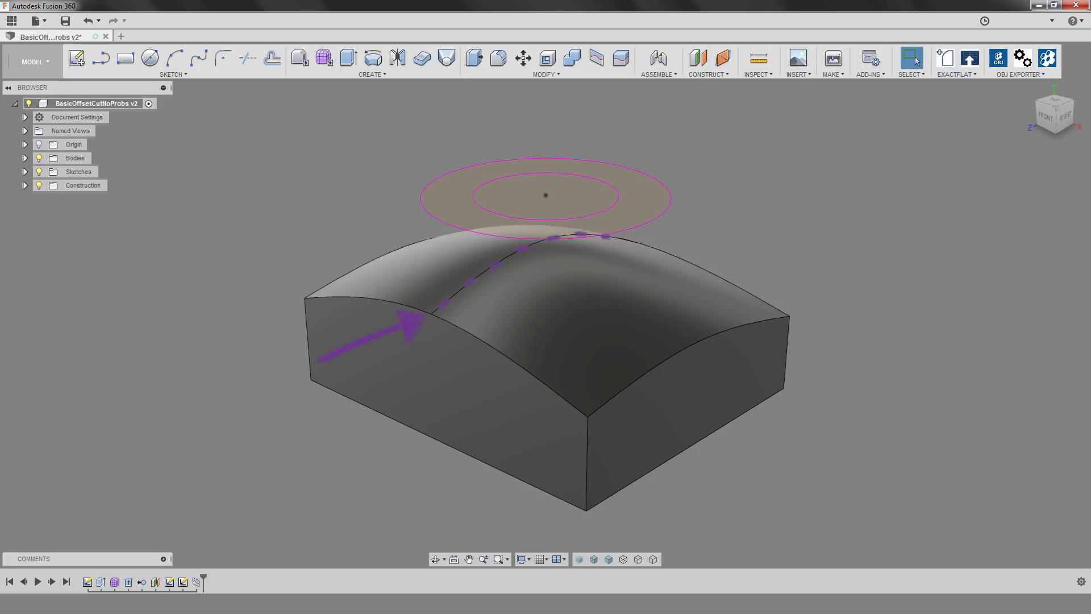
click(164, 36)
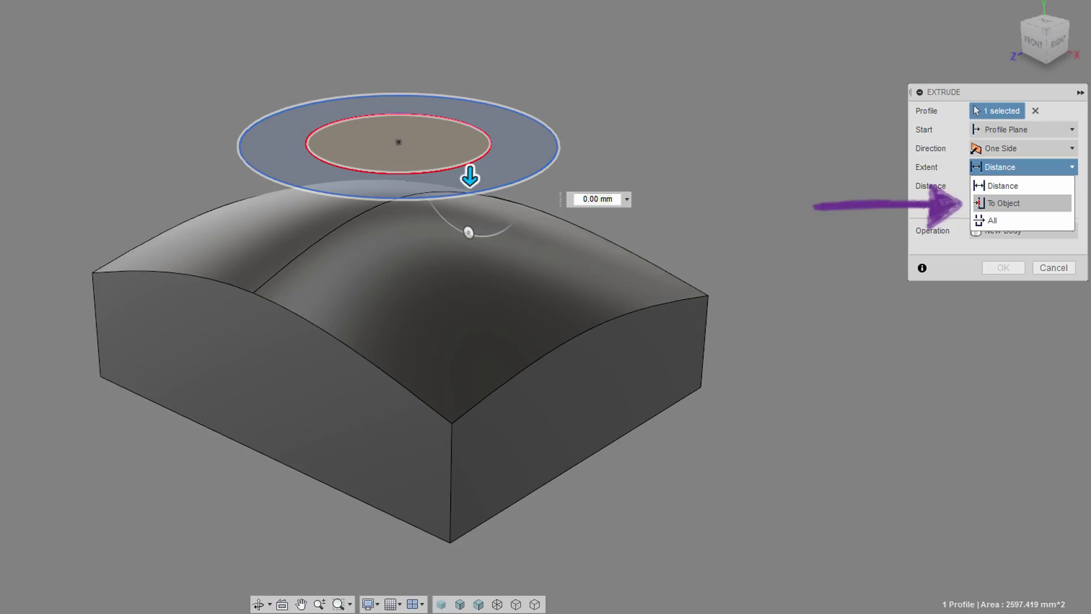
Extrude the ring profile to the block body with a -5 mm offset as a cut
click(1002, 202)
text(-5)
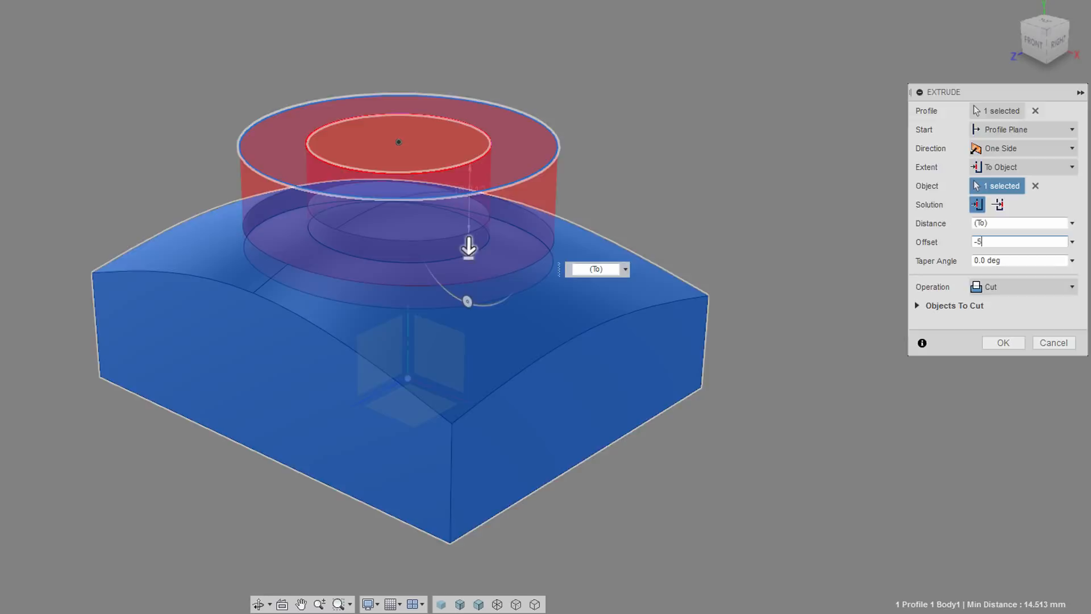
click(1002, 342)
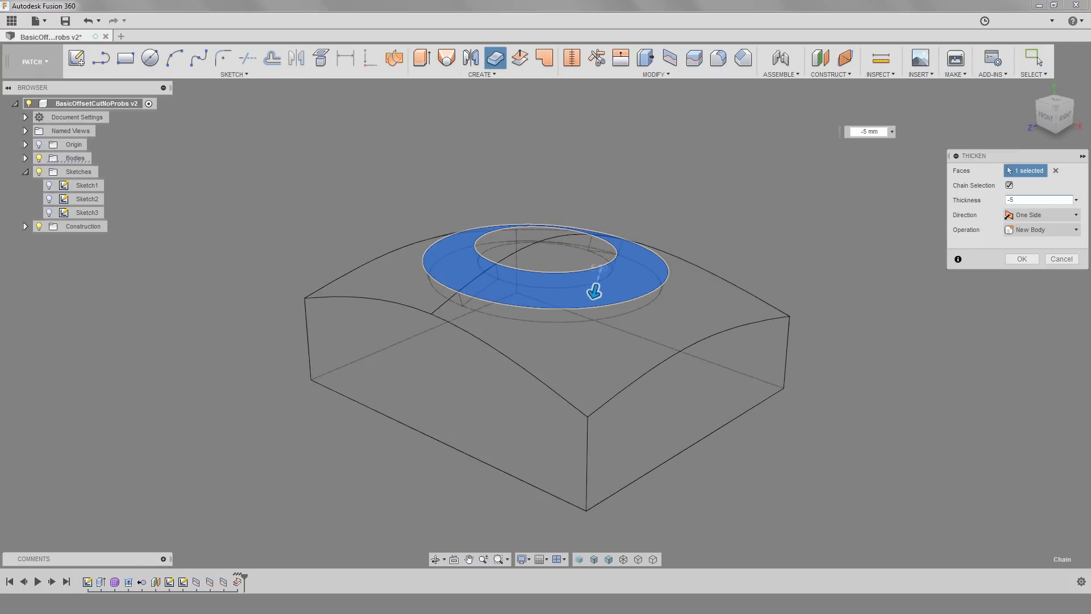
Dismiss the thicken preview and switch the workspace from MODEL to PATCH
click(1021, 259)
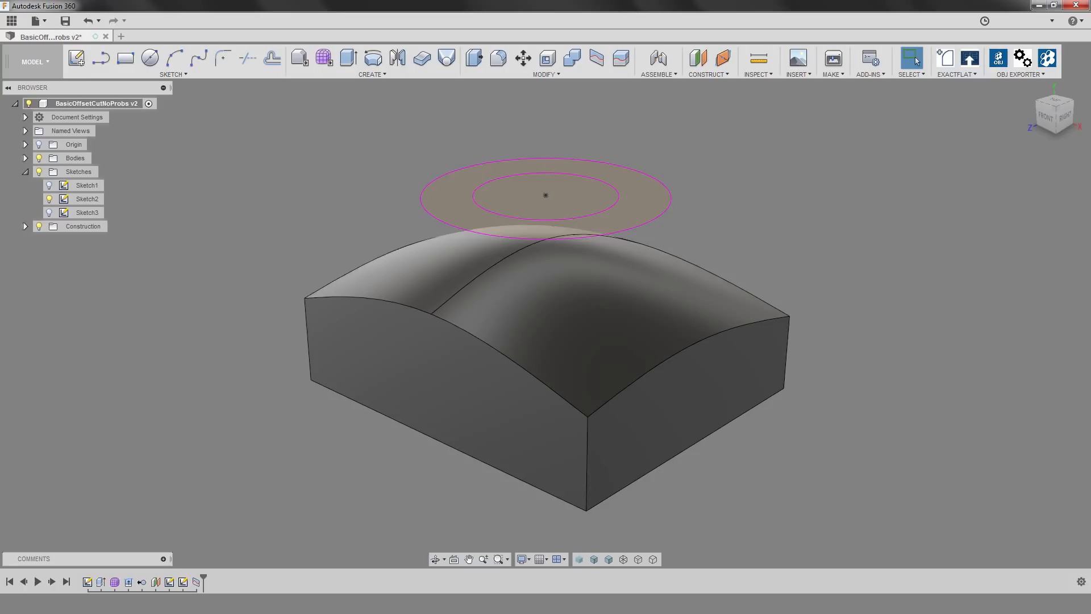
click(33, 61)
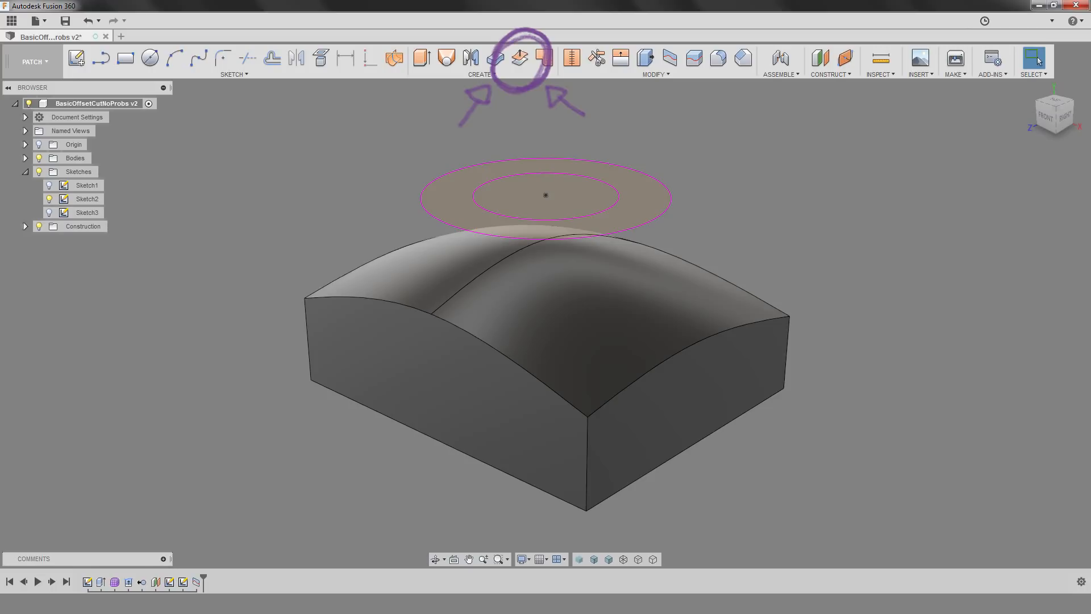
Offset the curved top face at 0 mm, then trim and split it with the sketch circles
click(518, 58)
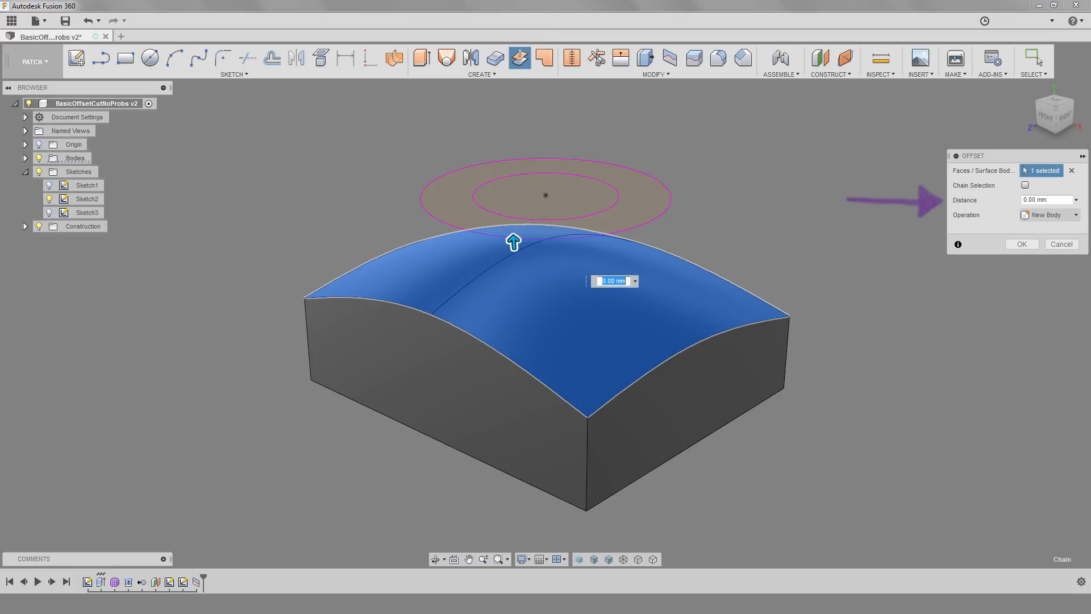
click(1021, 244)
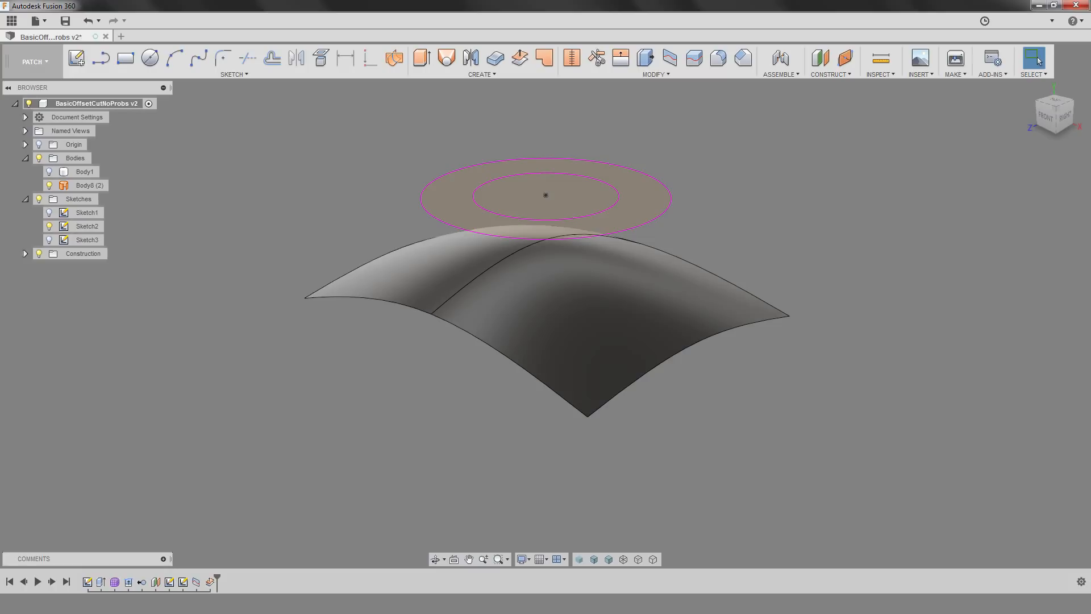
click(596, 57)
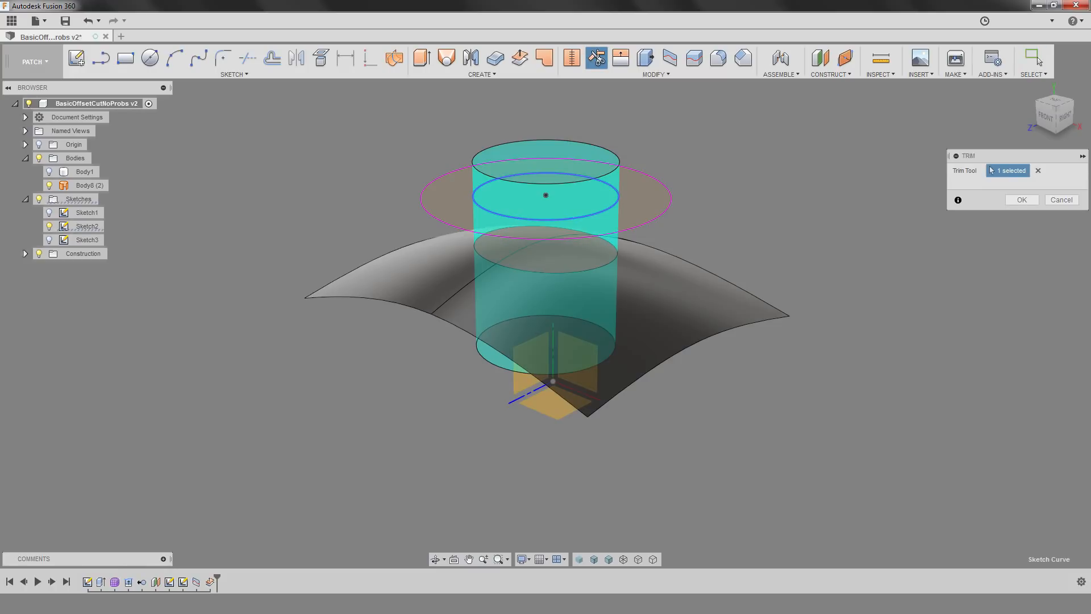
click(1021, 200)
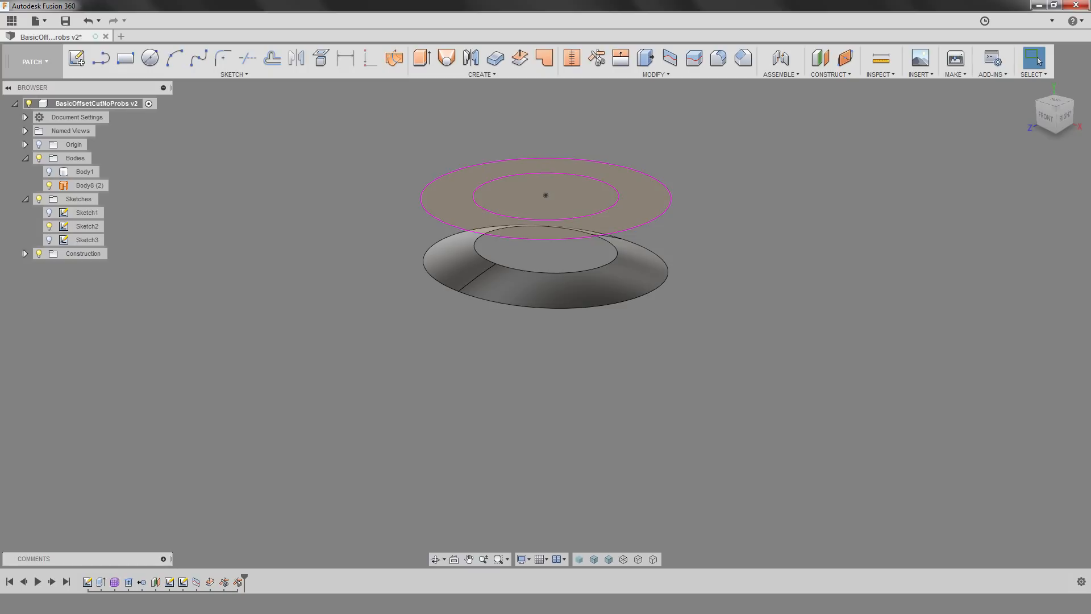
click(670, 58)
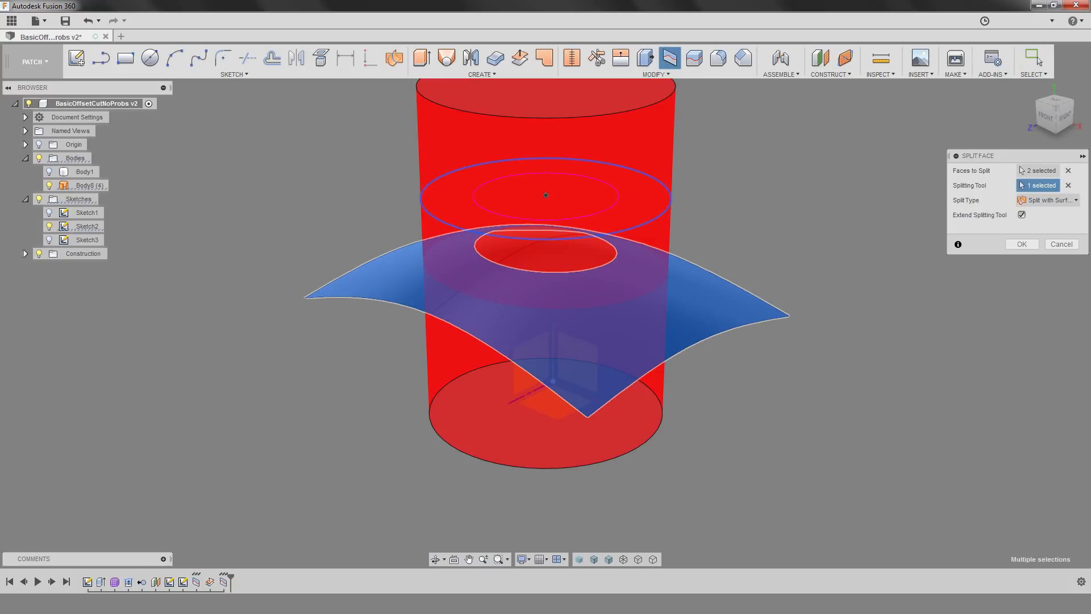
click(1021, 244)
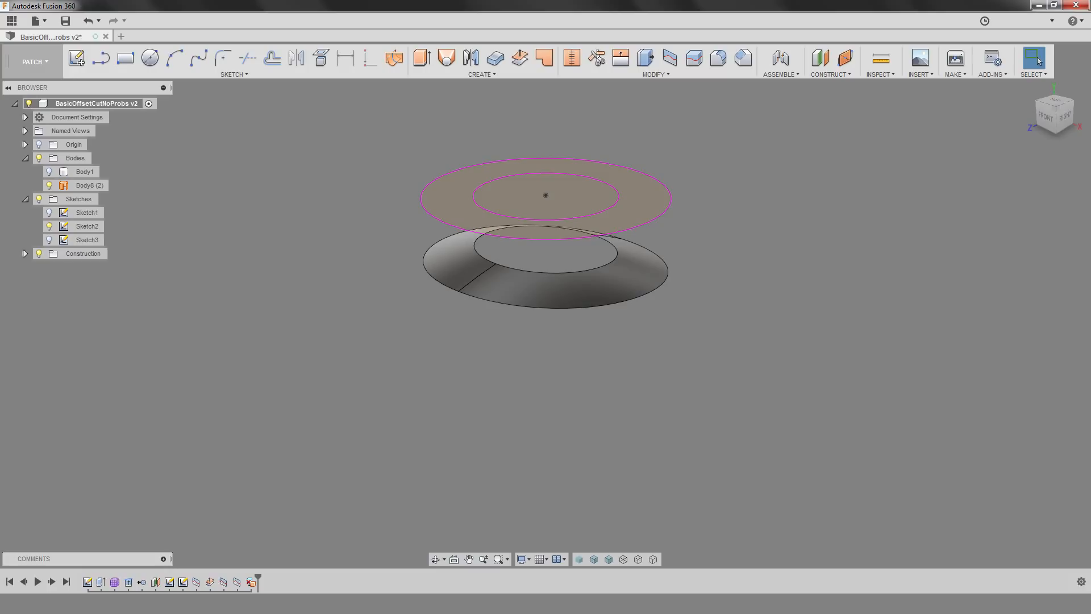
click(89, 185)
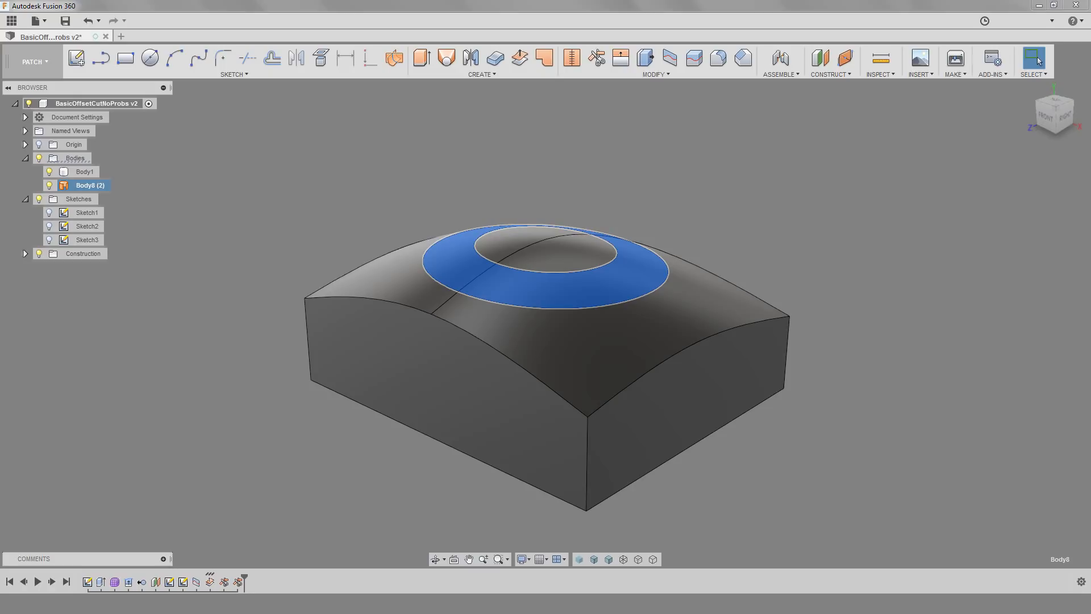
Thicken the ring surface by -5 mm as a cut into the block
click(494, 57)
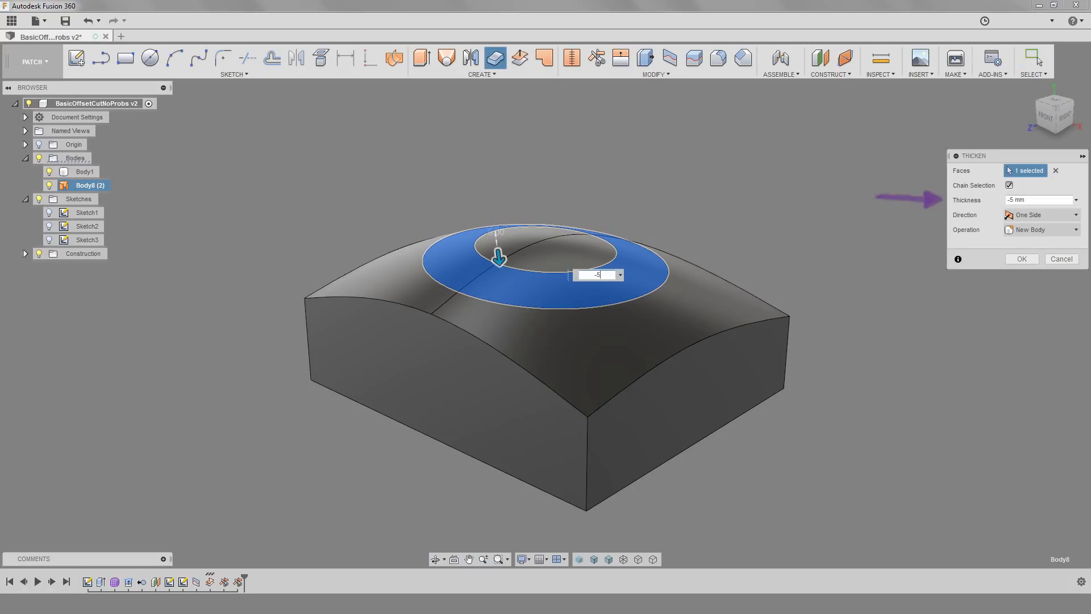
click(1041, 230)
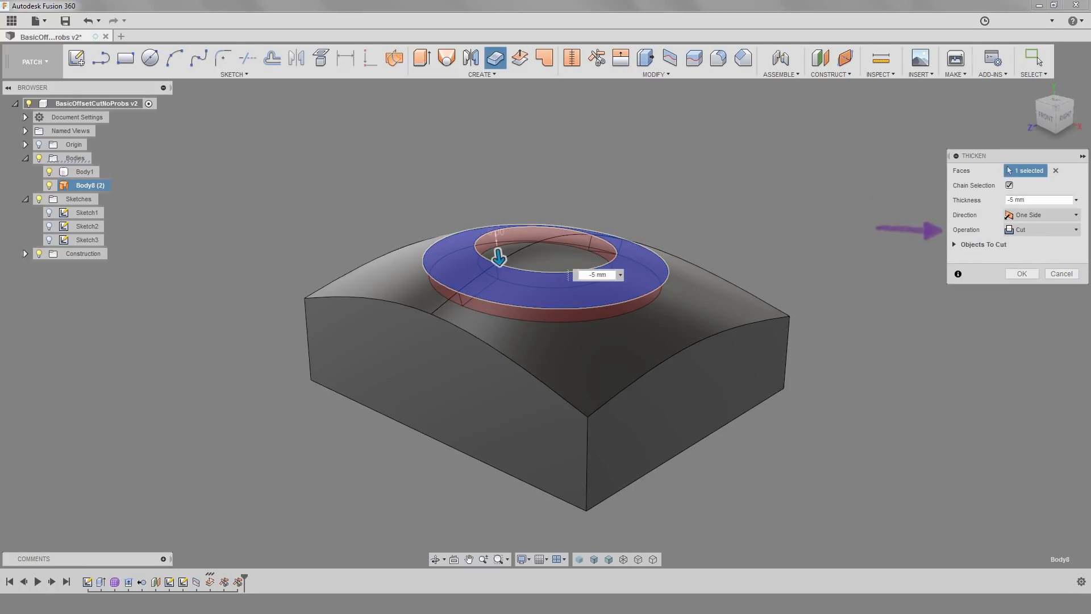
click(1020, 272)
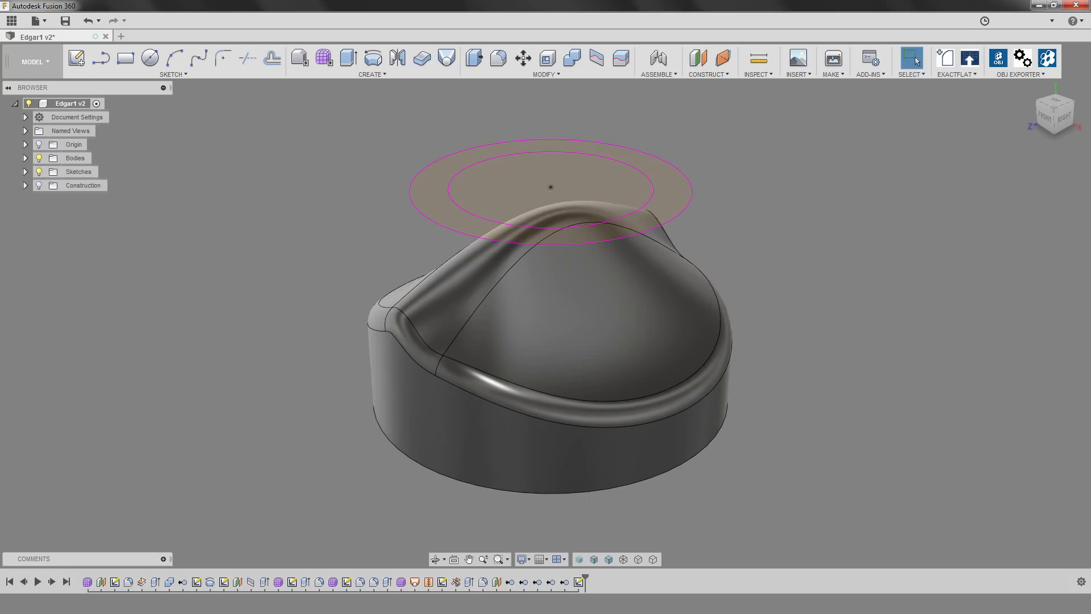
Extrude the ring profile to the domed body with Offset 0 as a new body
click(348, 57)
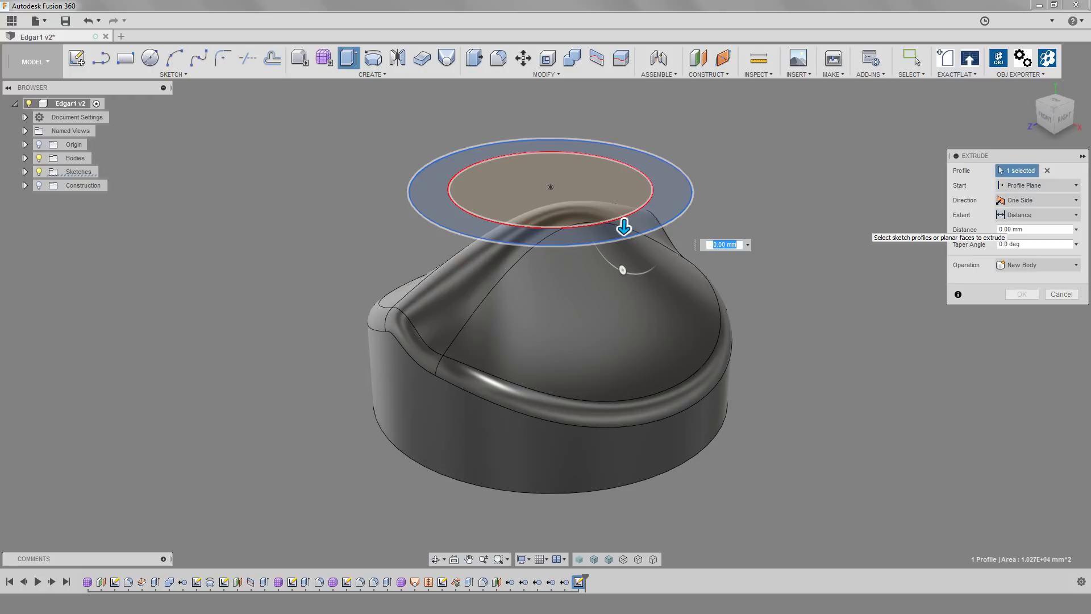
click(1036, 214)
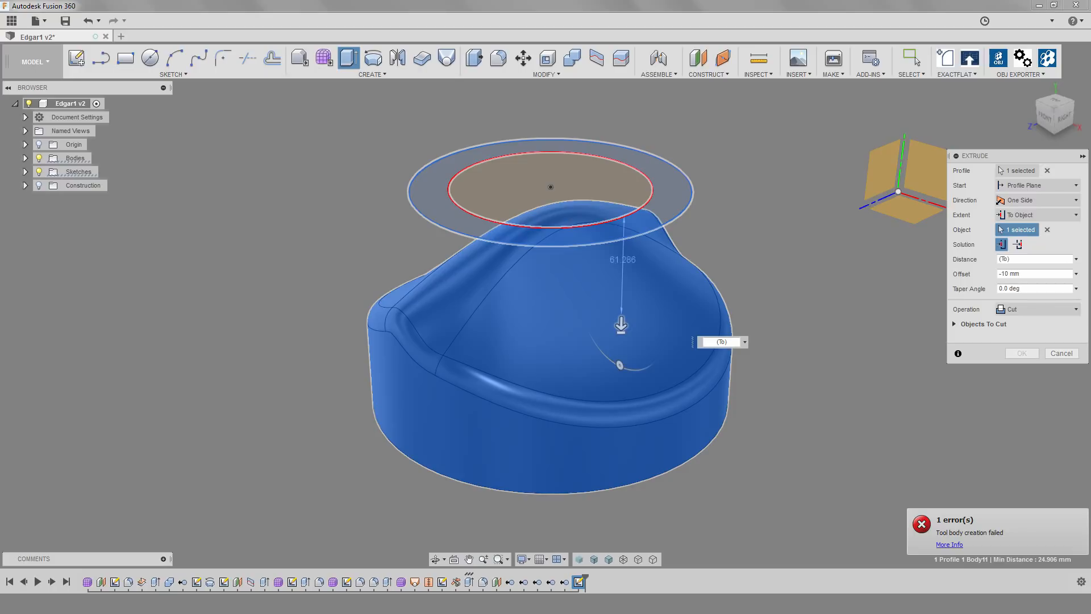
click(1061, 353)
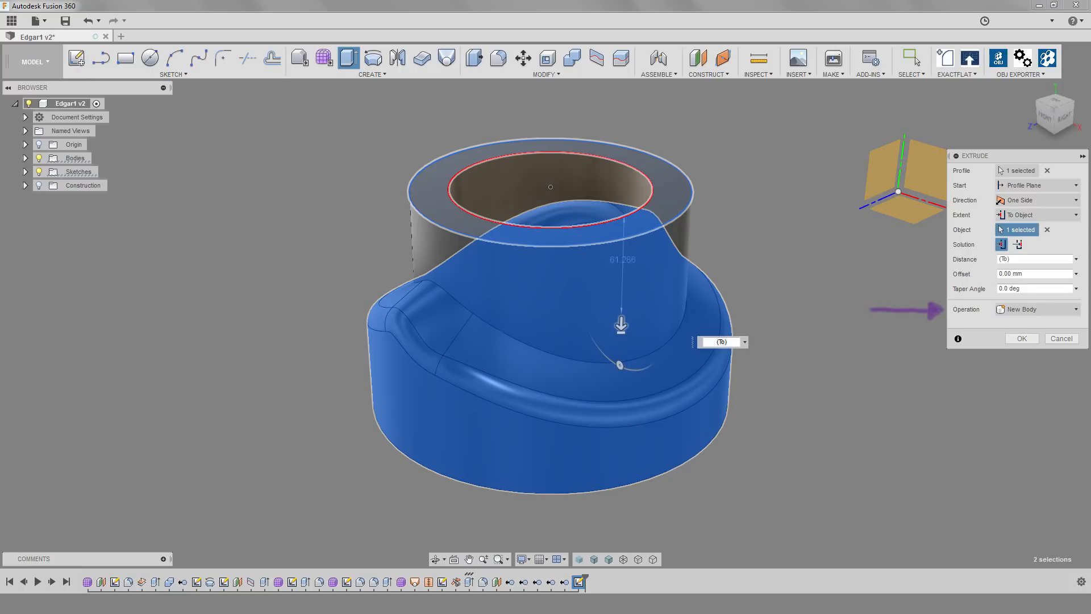
click(1022, 338)
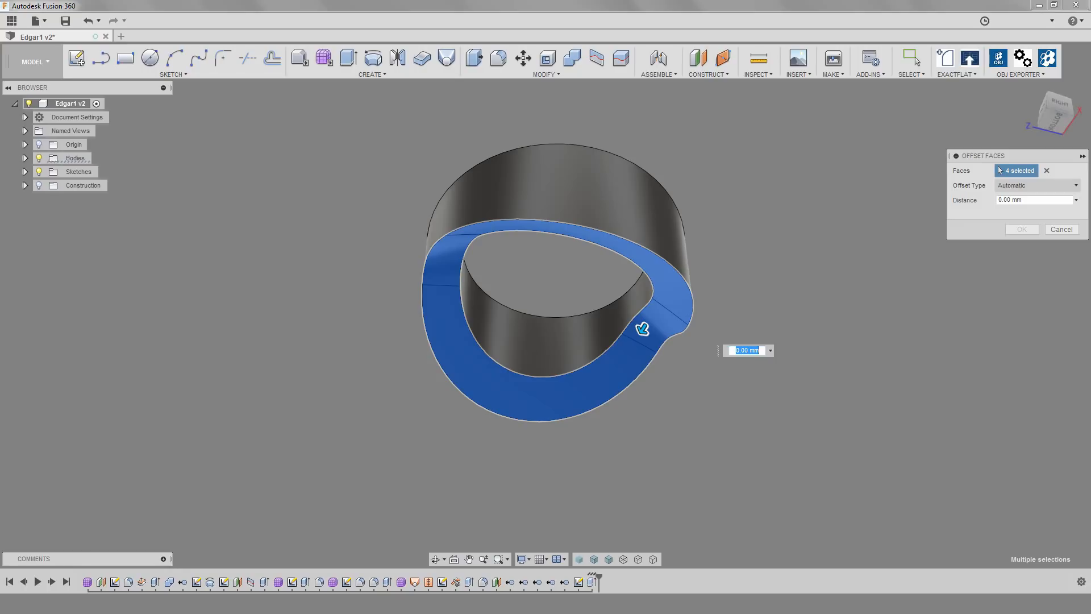
Enter a 10 mm offset on the ring body's underside, then cancel after the error
text(10)
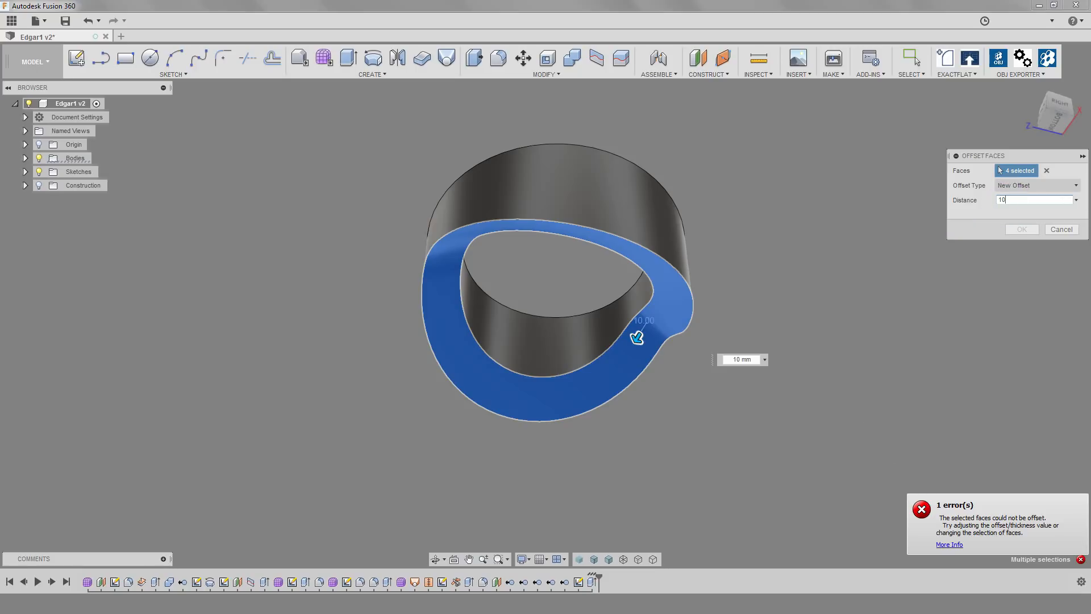
click(1060, 229)
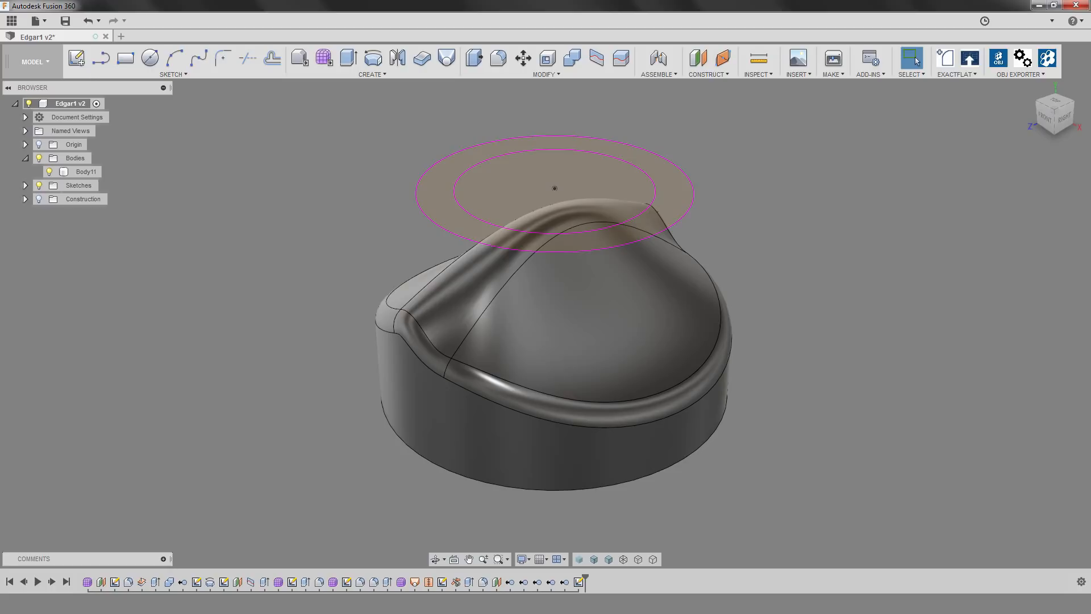
Switch to PATCH and create a 0 mm offset surface copy of the domed top
click(32, 61)
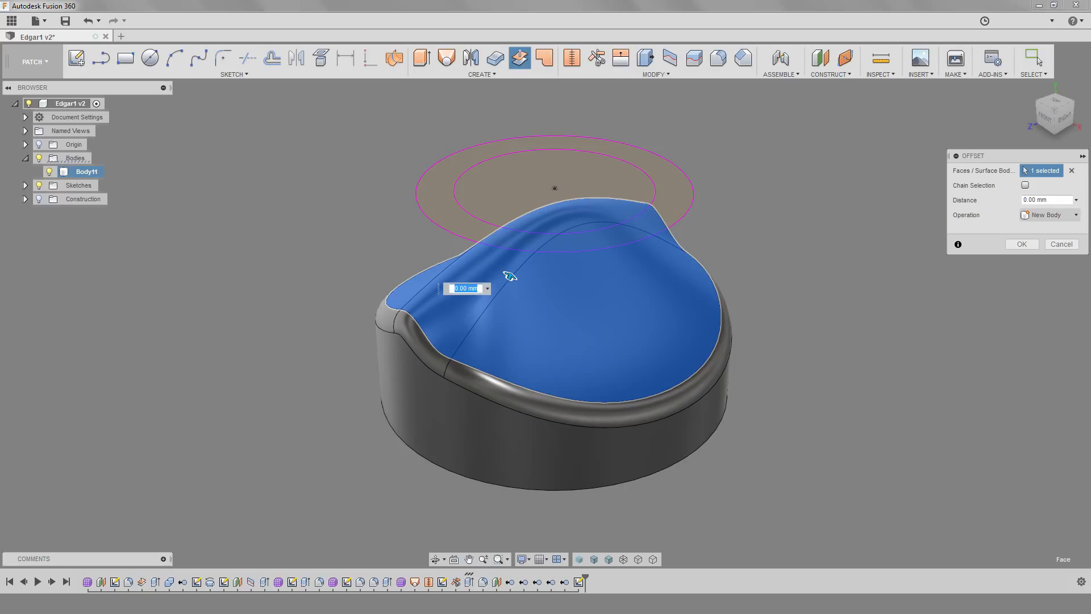
click(1020, 244)
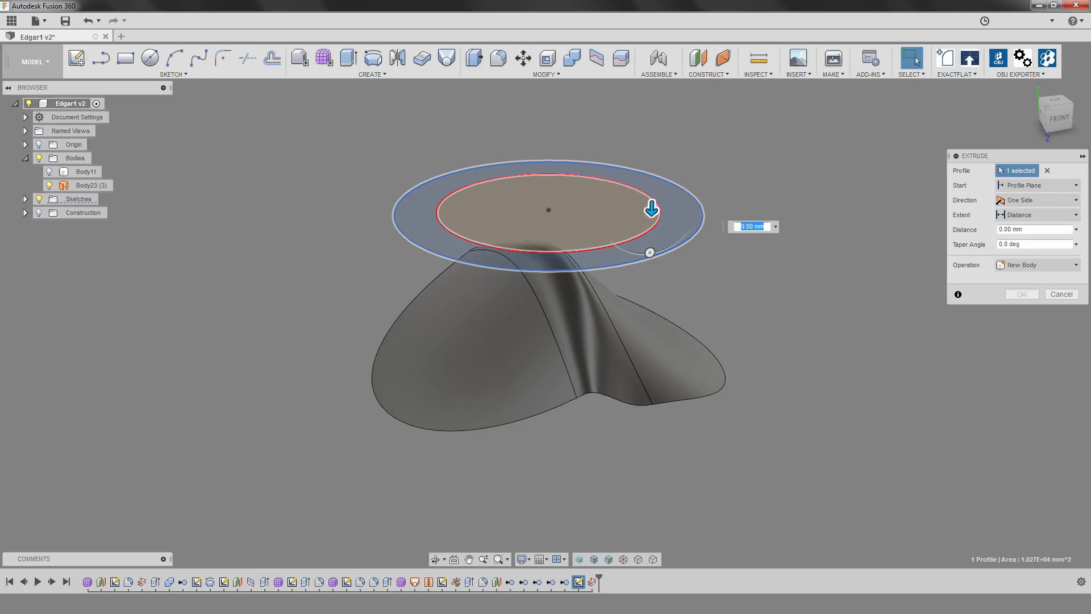
Offset both curved top faces by -15 mm into new surface bodies
click(1036, 215)
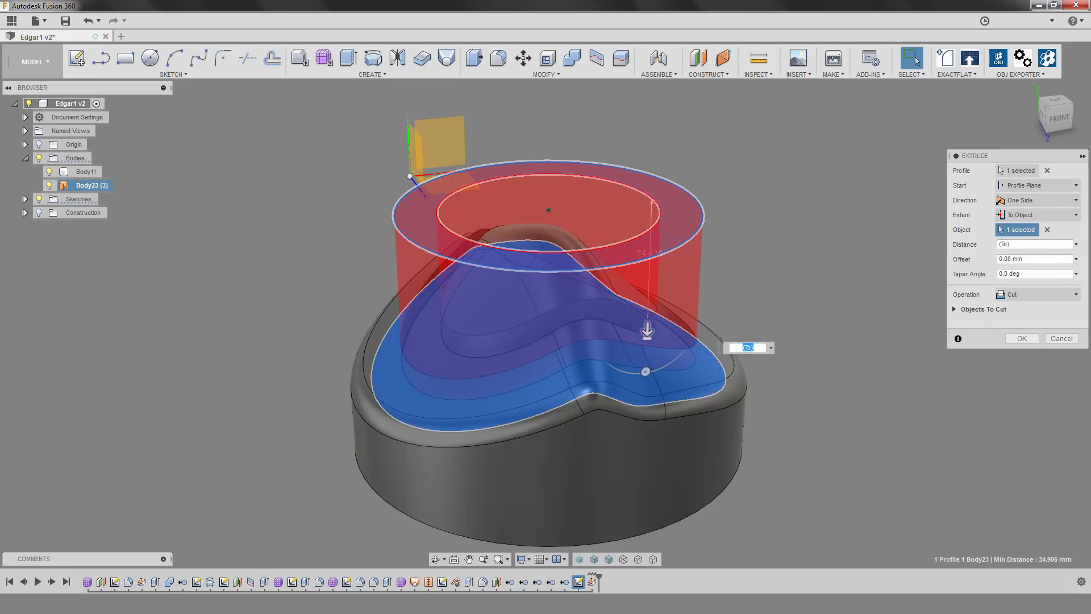
click(1020, 338)
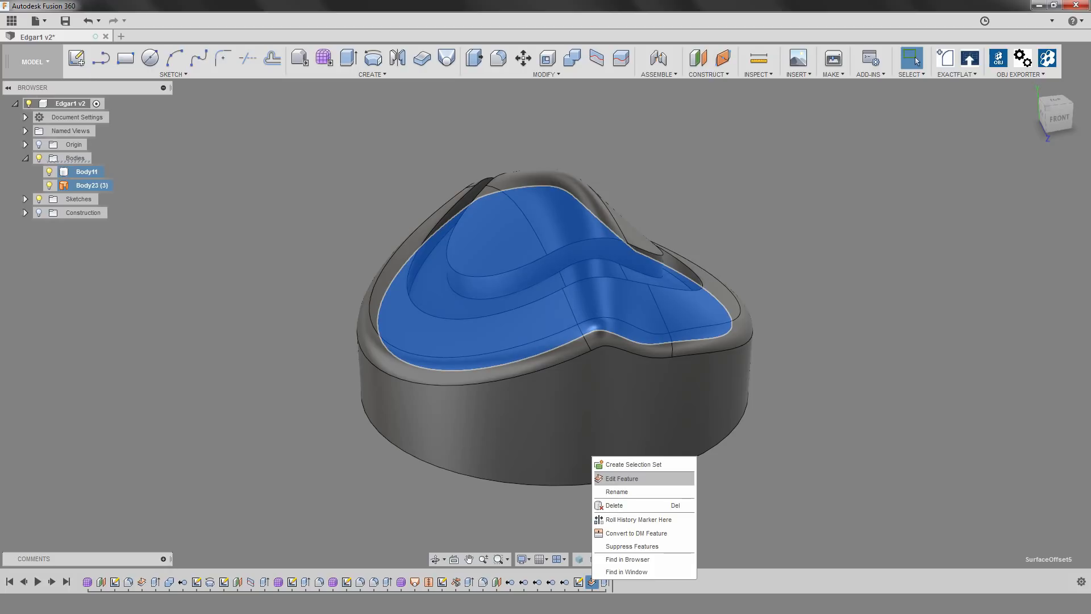
click(620, 478)
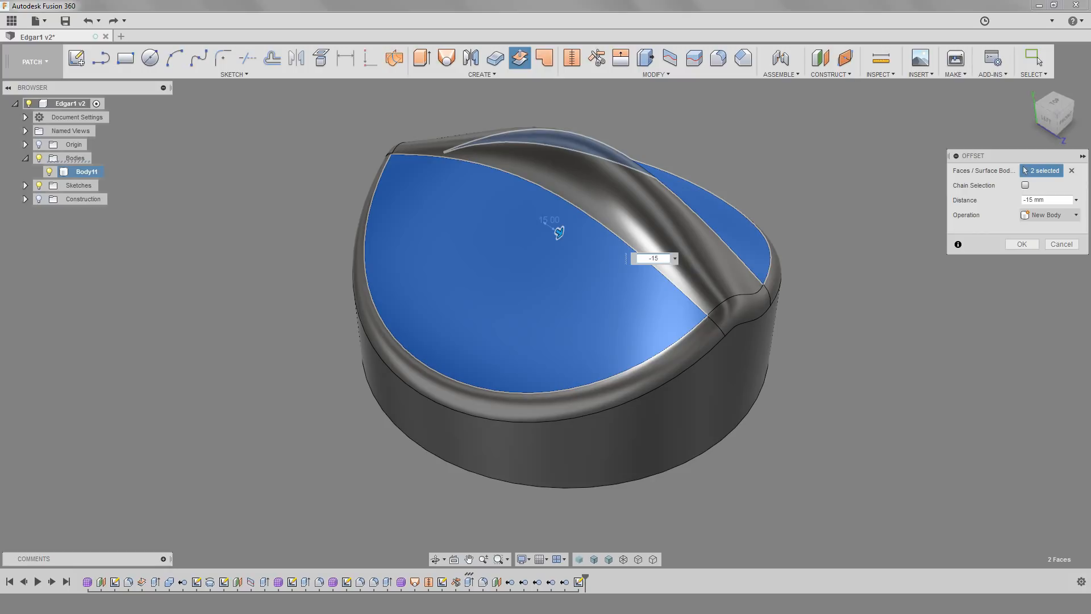
click(1021, 244)
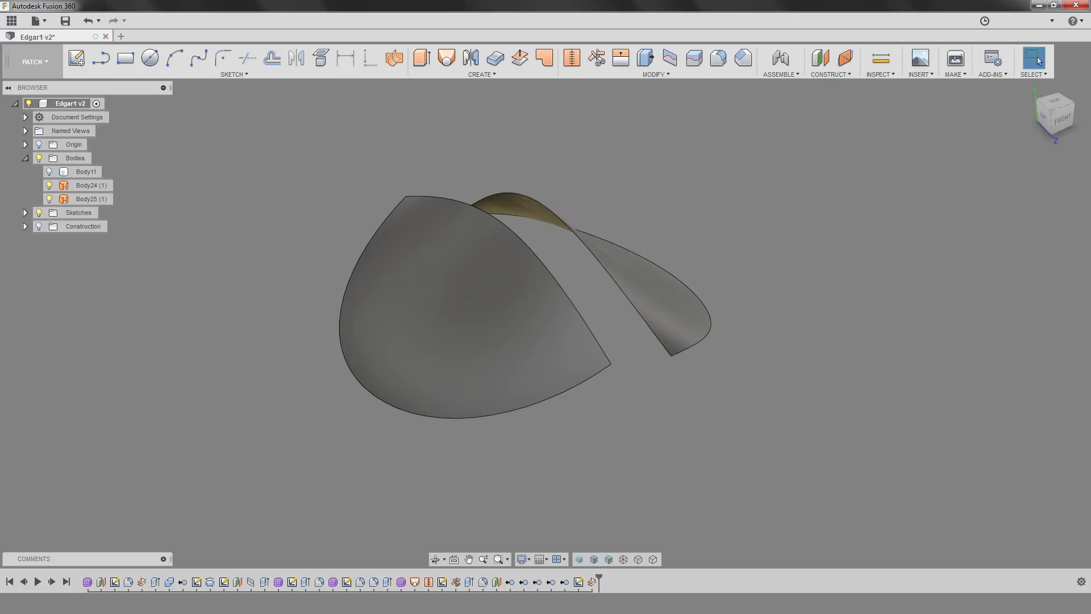
Loft the two gap edges with Curvature (G2), then retry Tangent (G1) after it fails
click(444, 58)
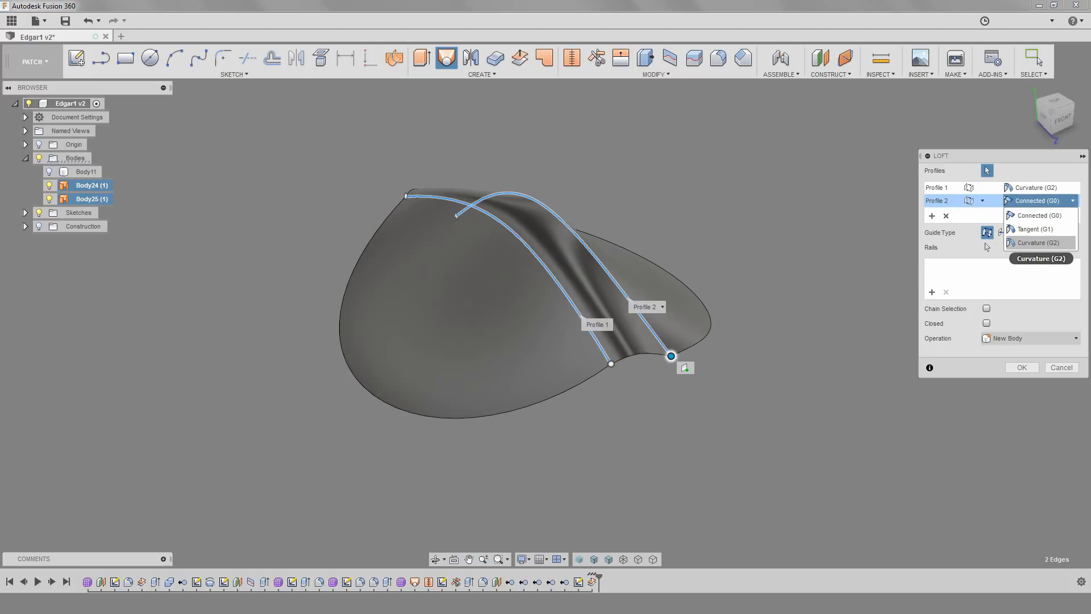
click(1037, 243)
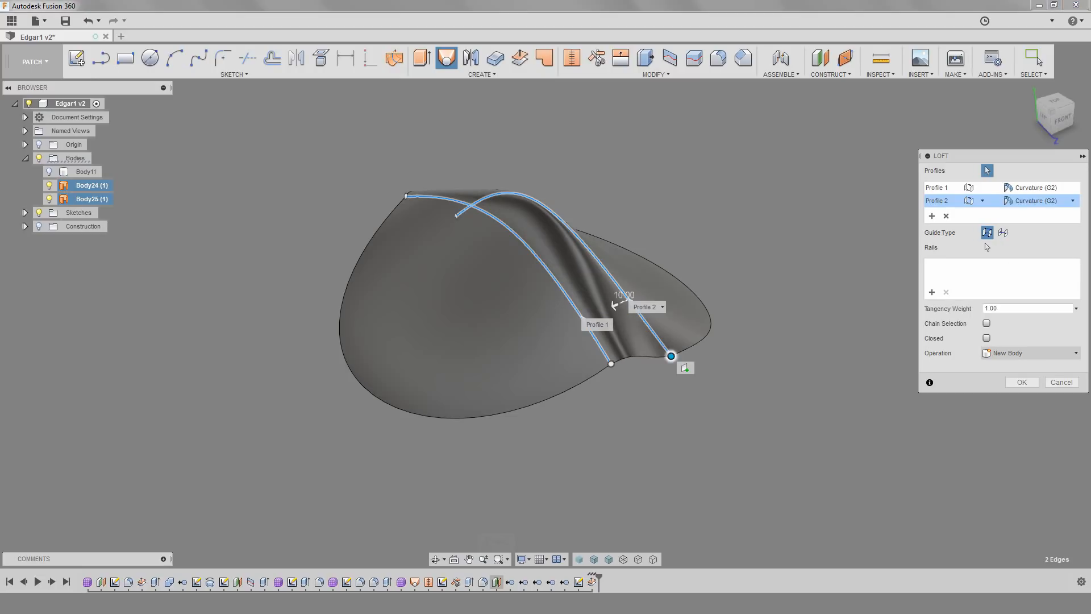
click(1021, 381)
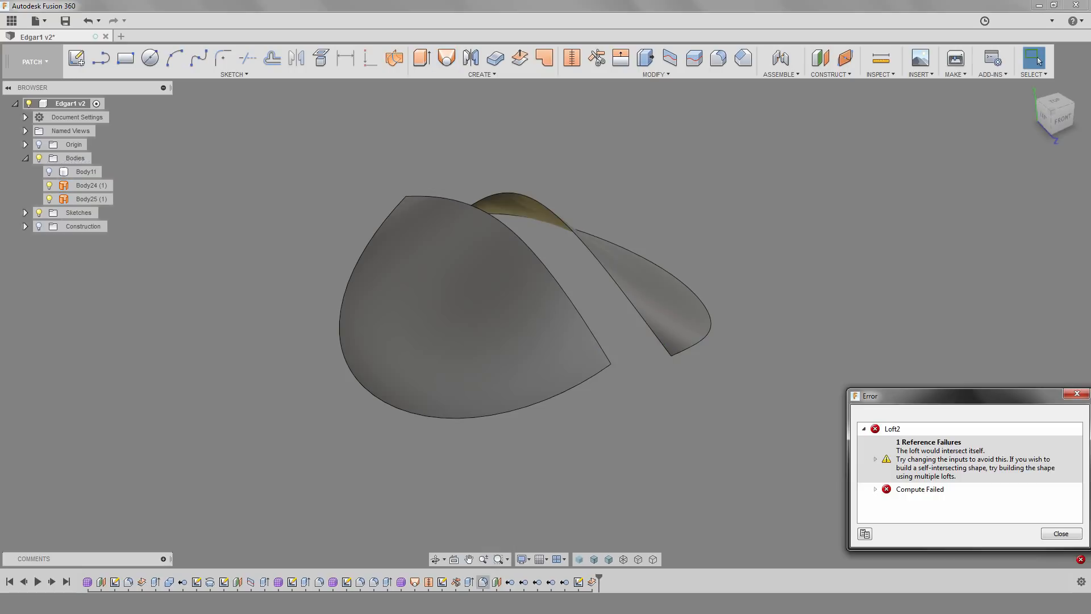
click(1060, 533)
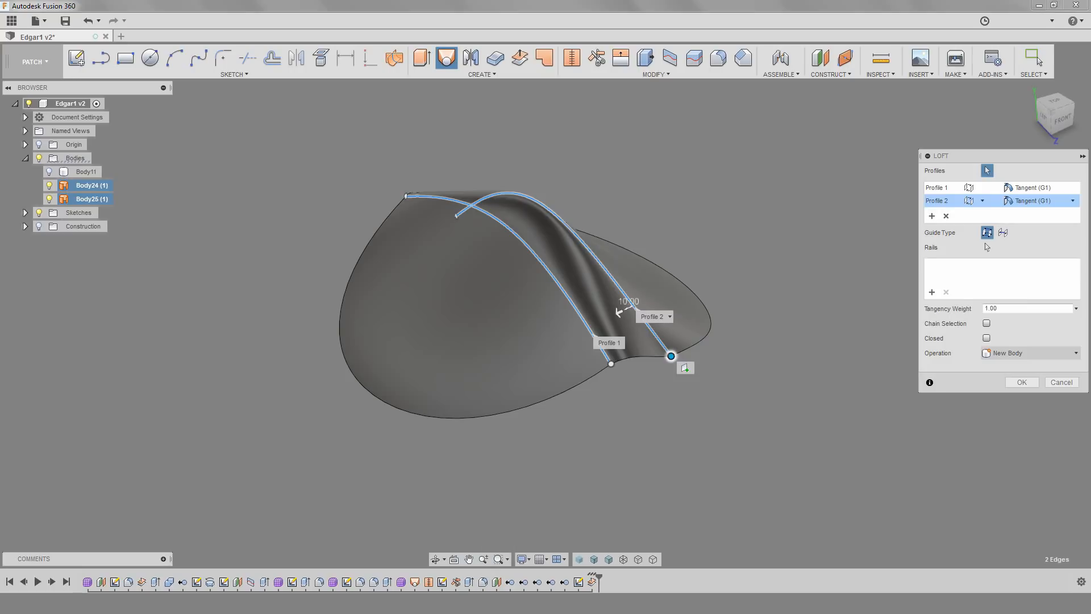
click(1022, 382)
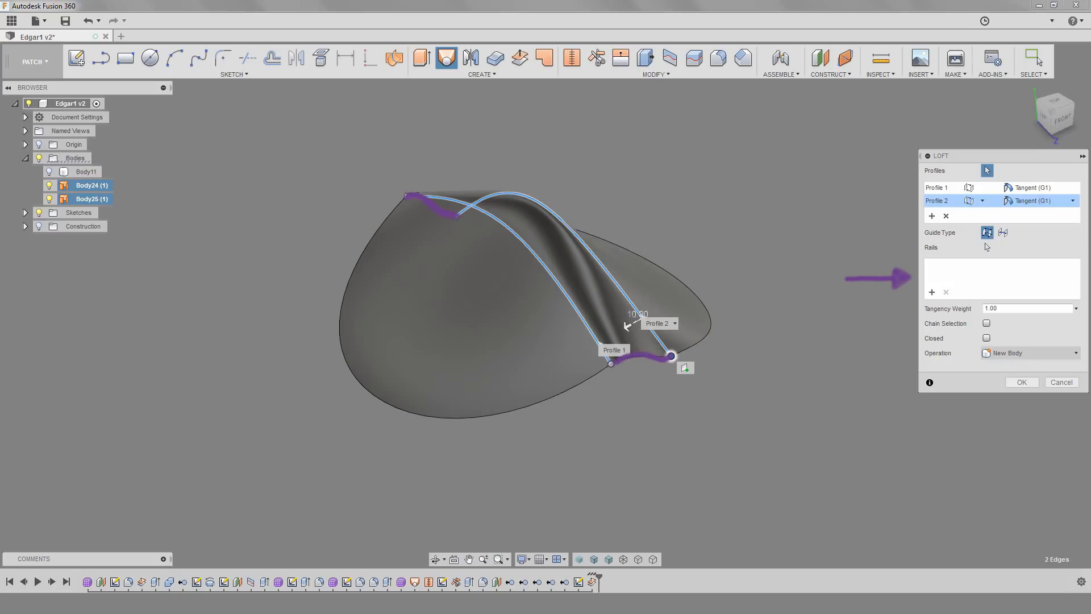
click(1021, 382)
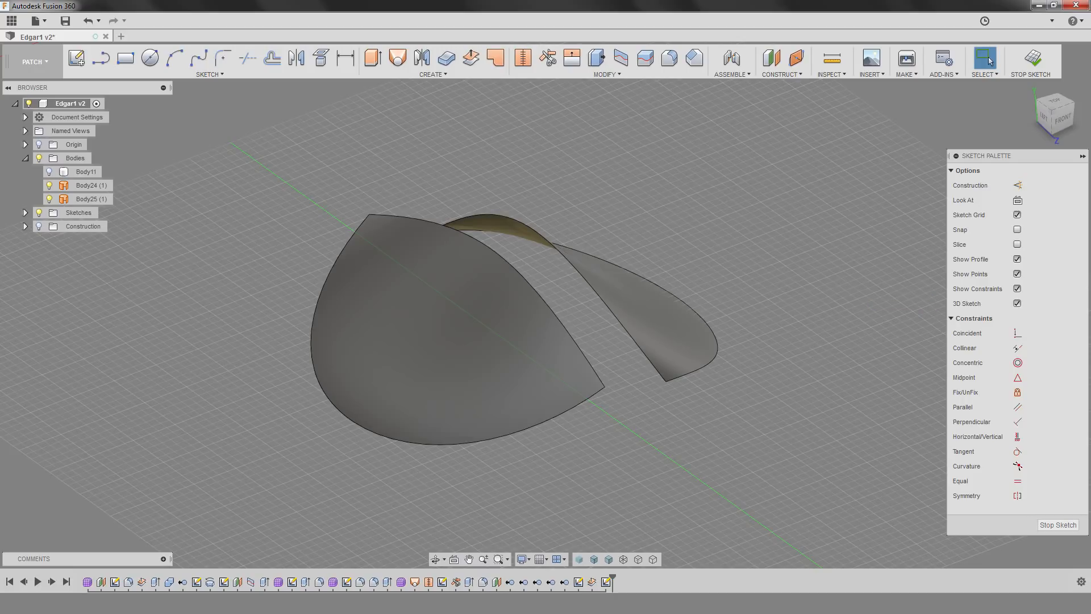
Draw a 3D sketch spline bridging the gap edge ends and reposition one of its points
click(198, 58)
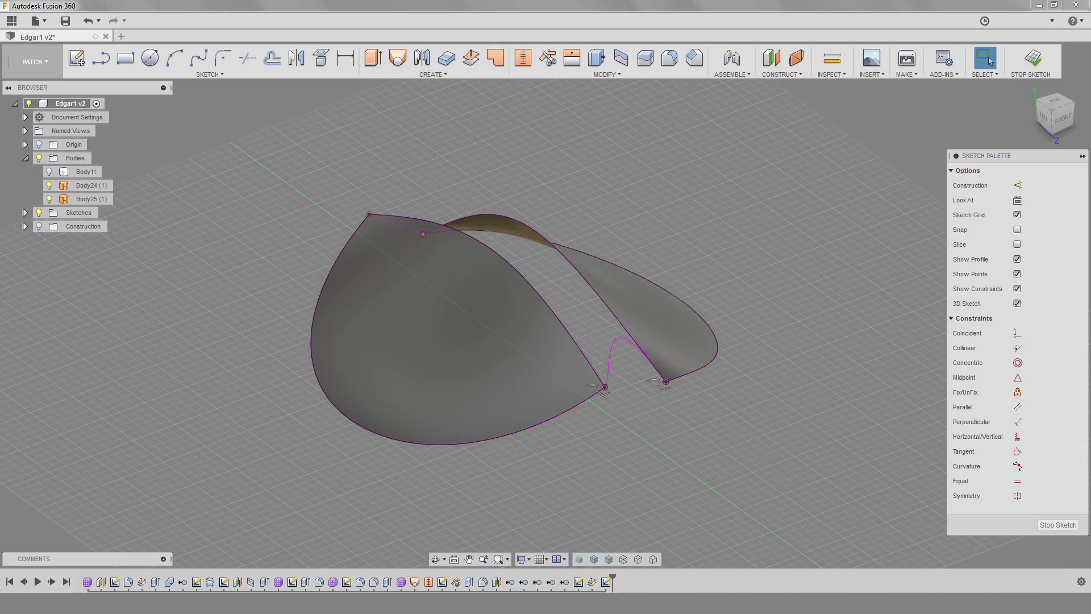
text(in)
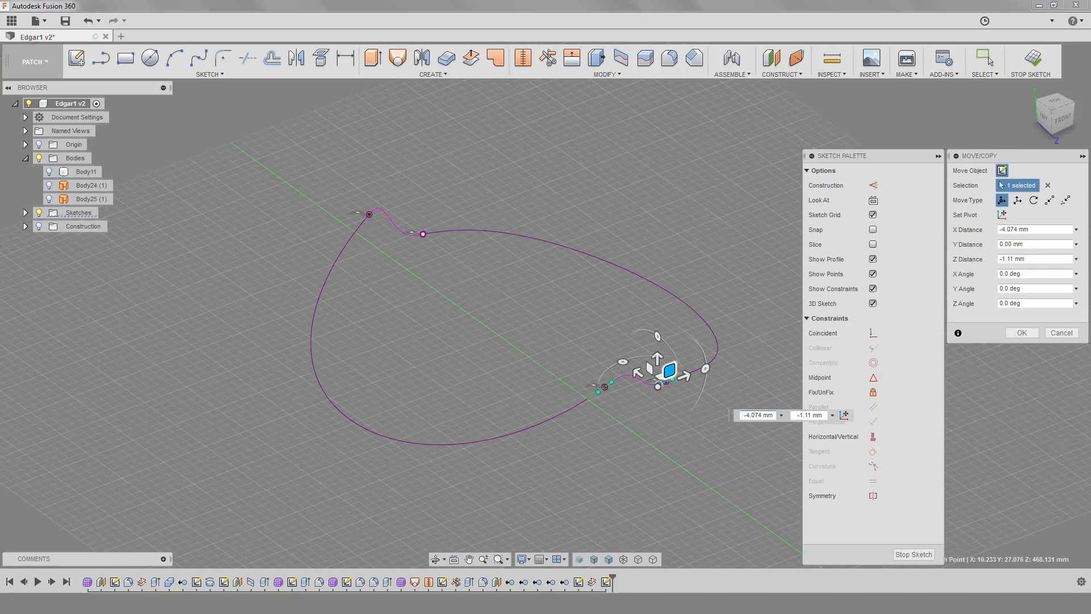
click(1020, 332)
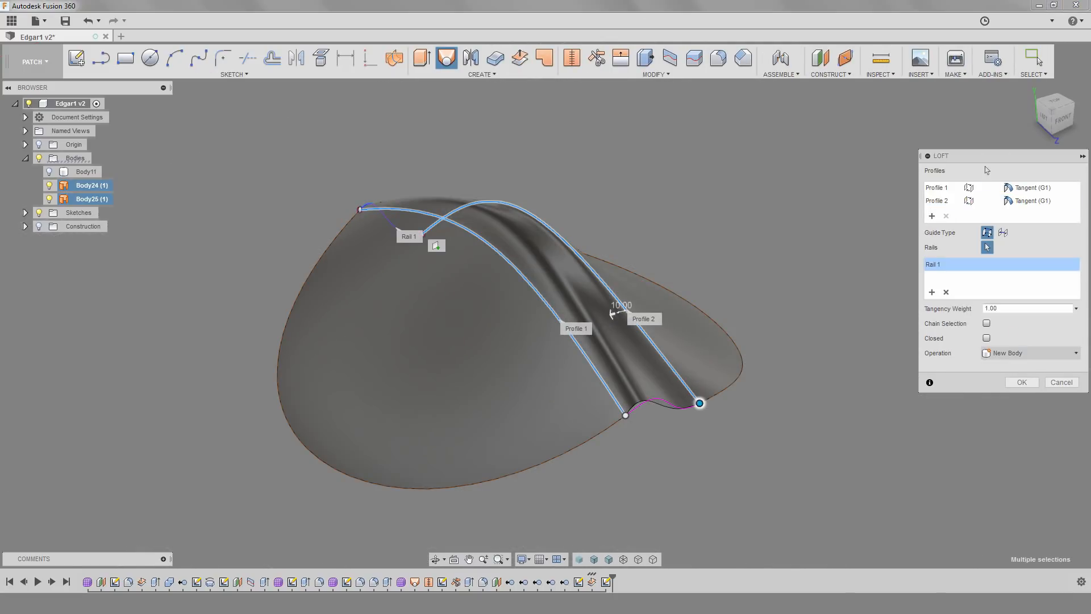
click(1021, 382)
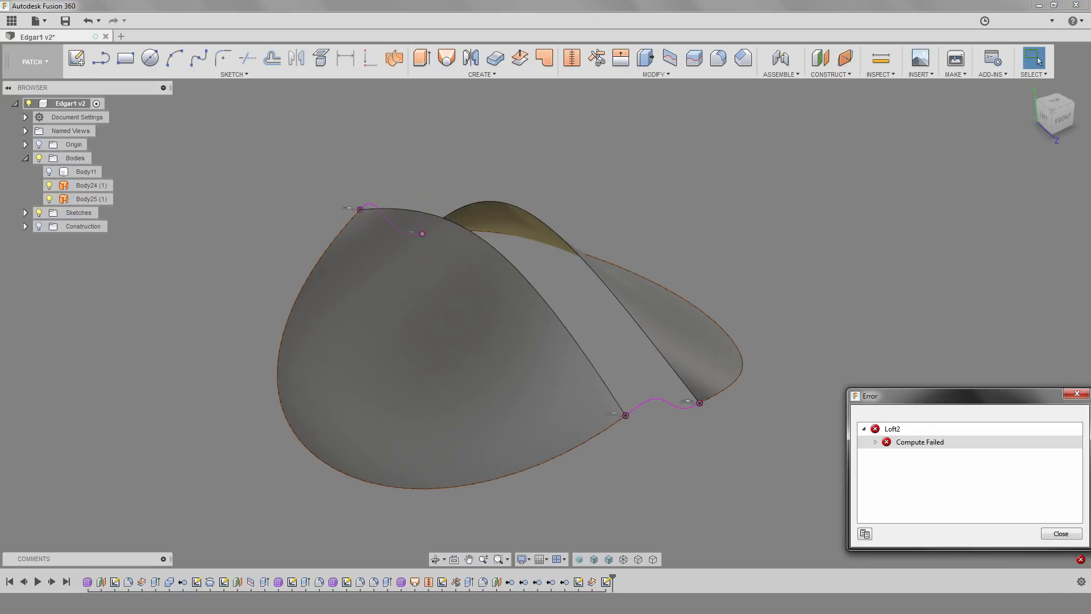
click(557, 292)
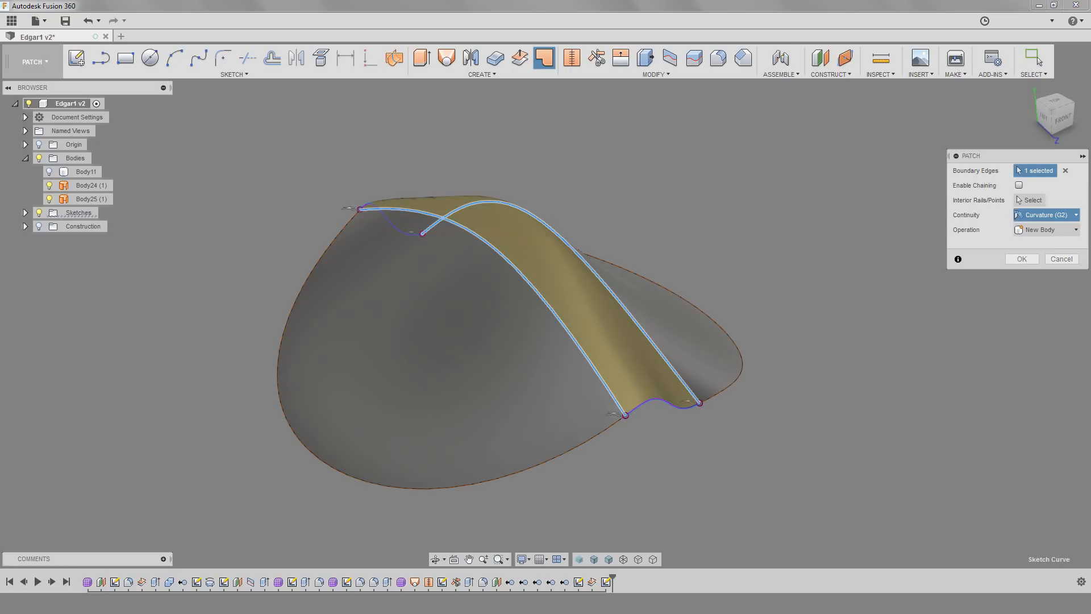
click(1020, 259)
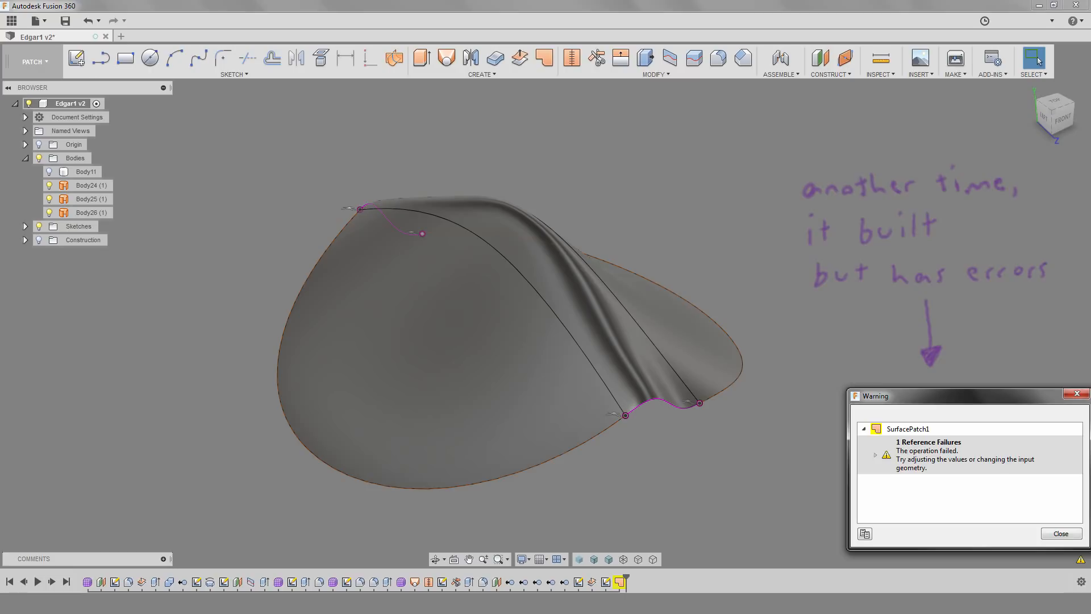
click(1060, 533)
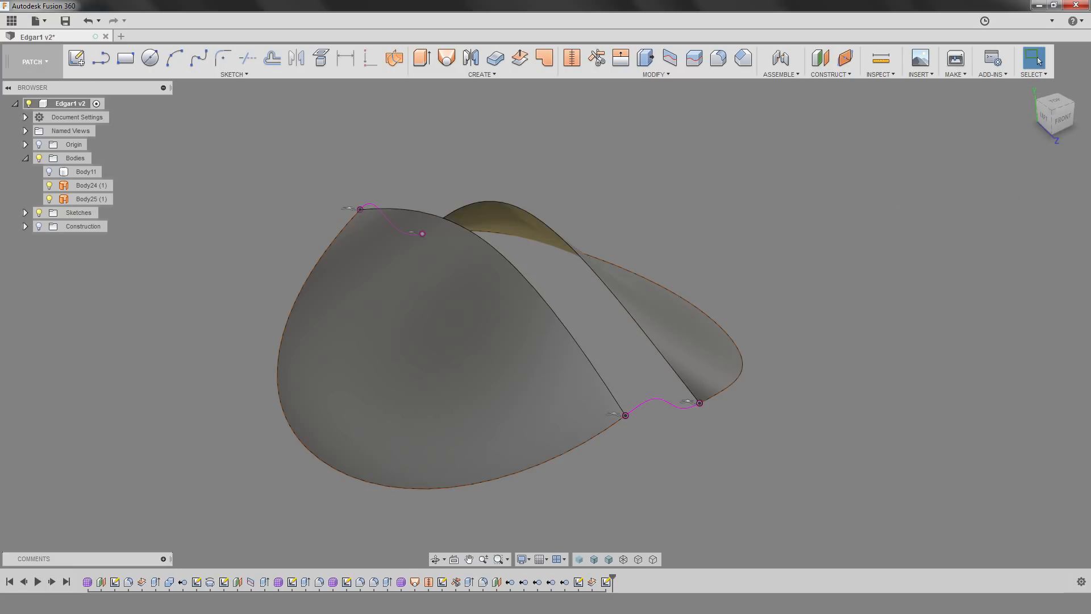
click(34, 61)
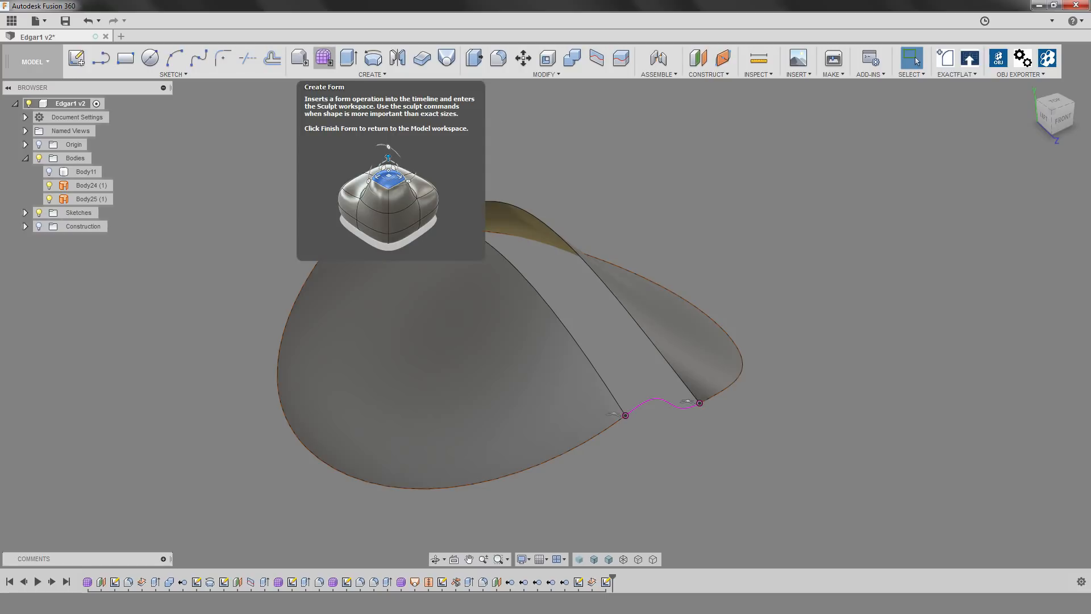
Loft a T-spline form across both gap edges along the two rails with 4×4 faces, then finish the form
click(322, 58)
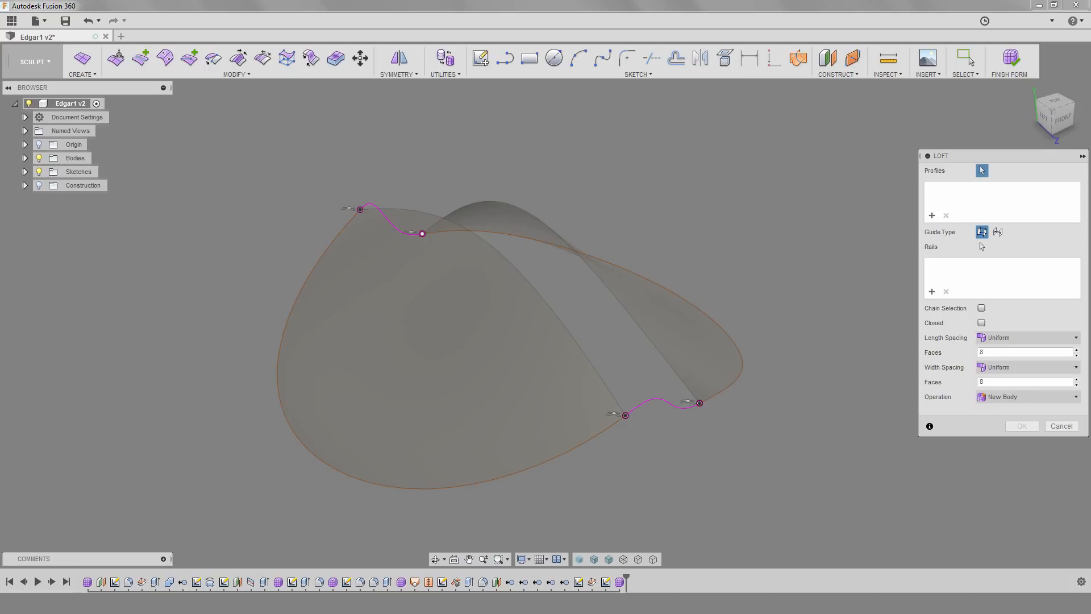
click(699, 403)
text(4)
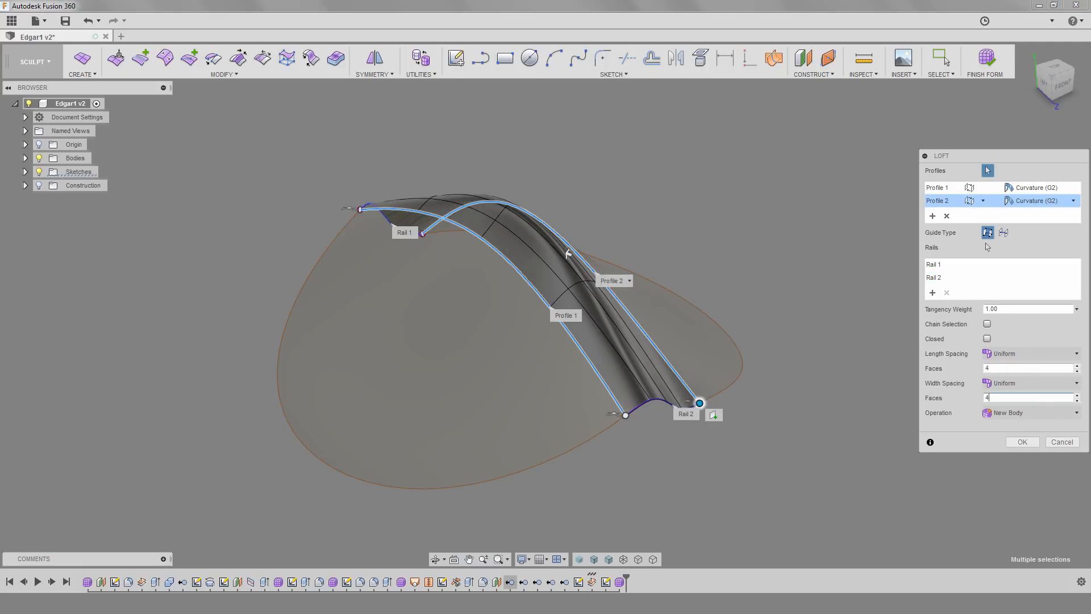
click(1022, 441)
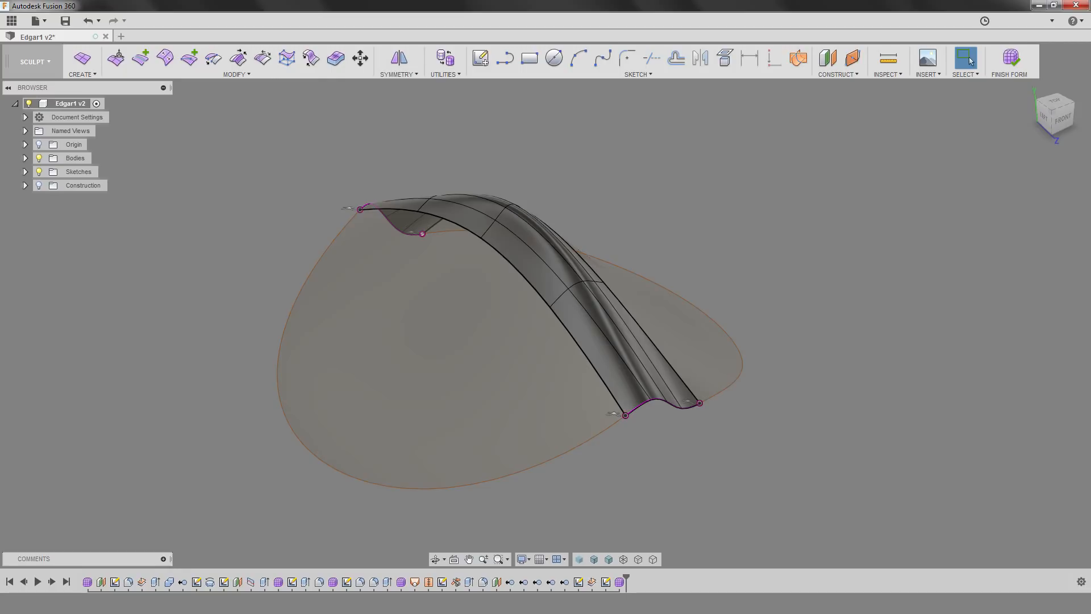
click(1010, 61)
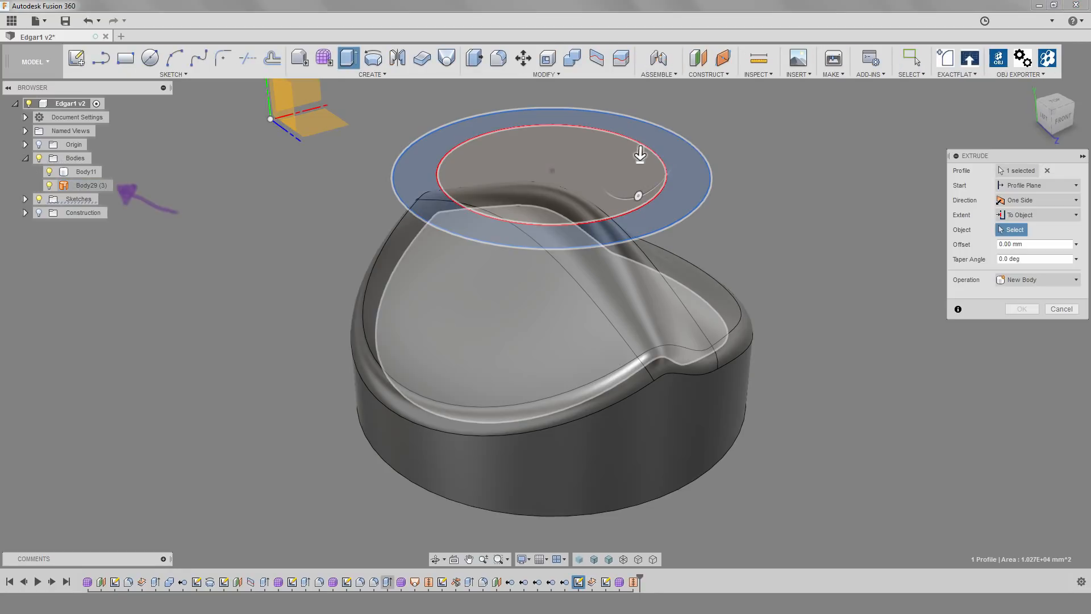
Extrude the ring profile as a cut extending to the rebuilt surface body
click(550, 278)
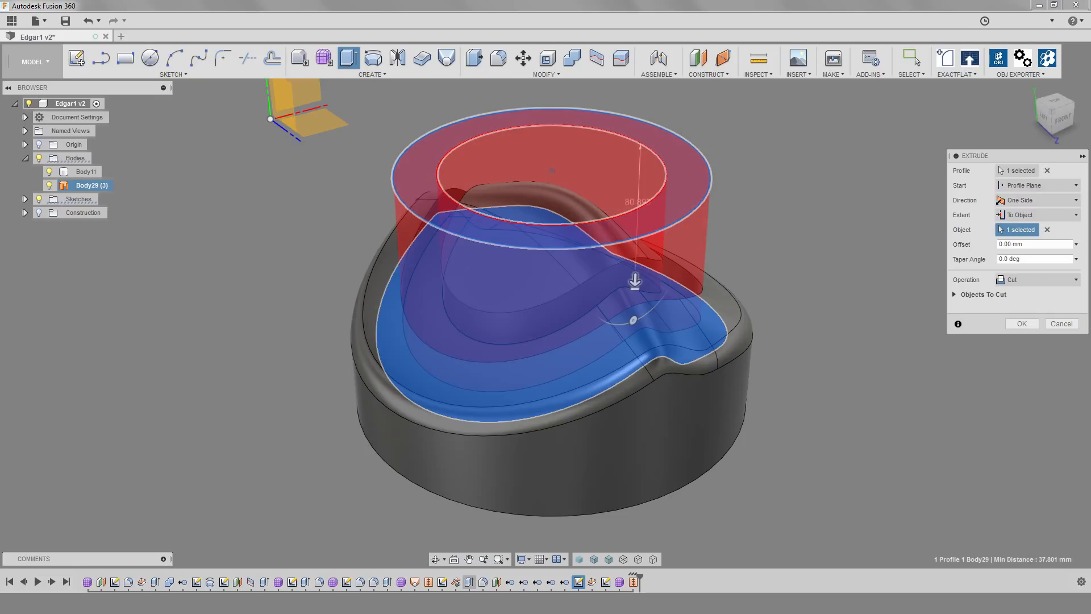
click(1021, 323)
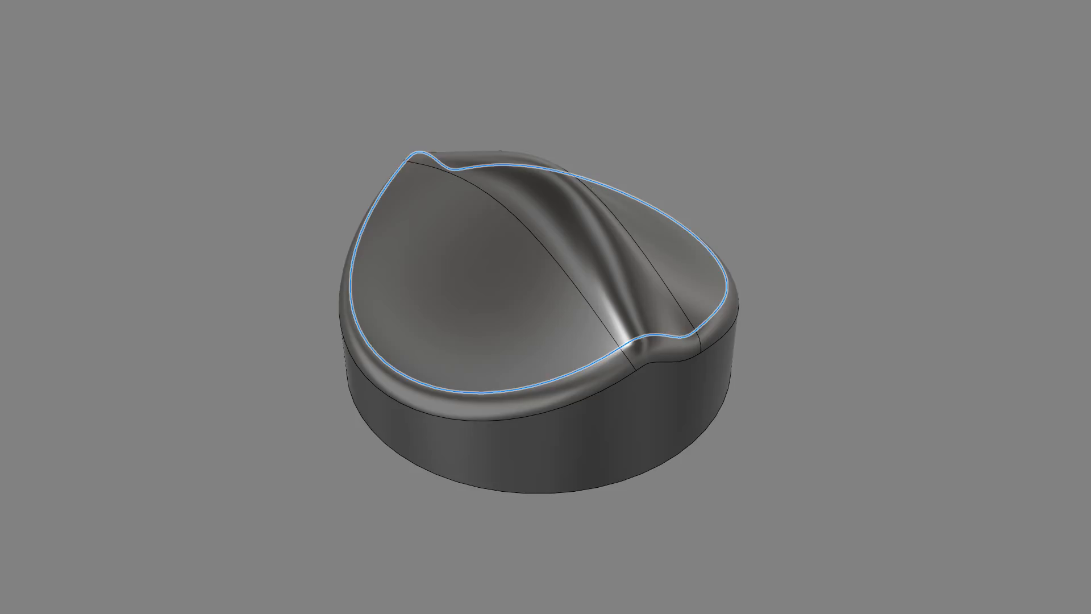
Run Curvature Comb Analysis on the rebuilt top surface's boundary edges
text(cur)
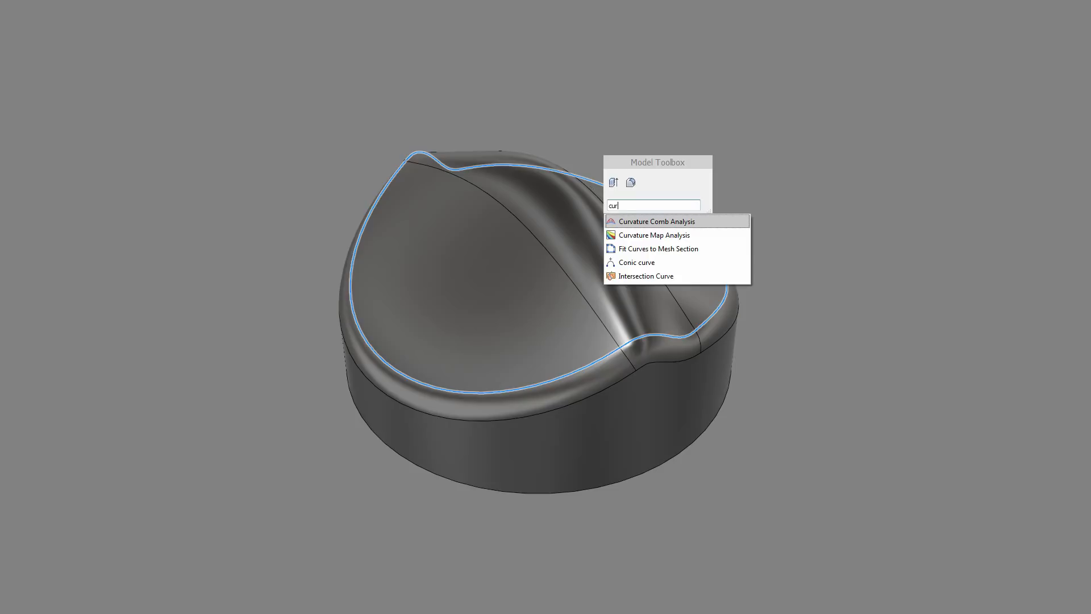
click(655, 221)
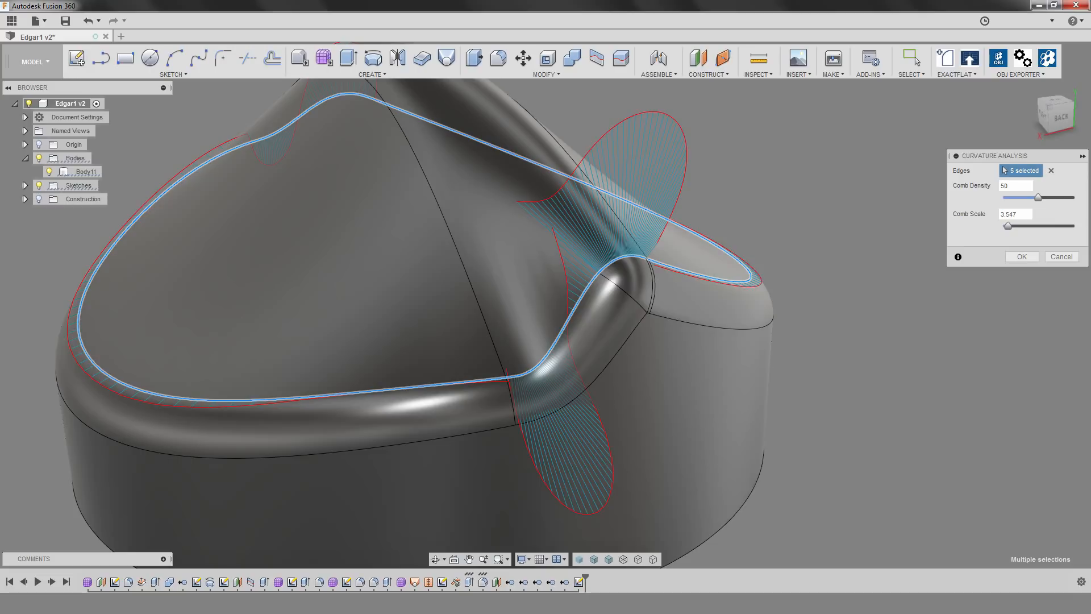
click(1020, 257)
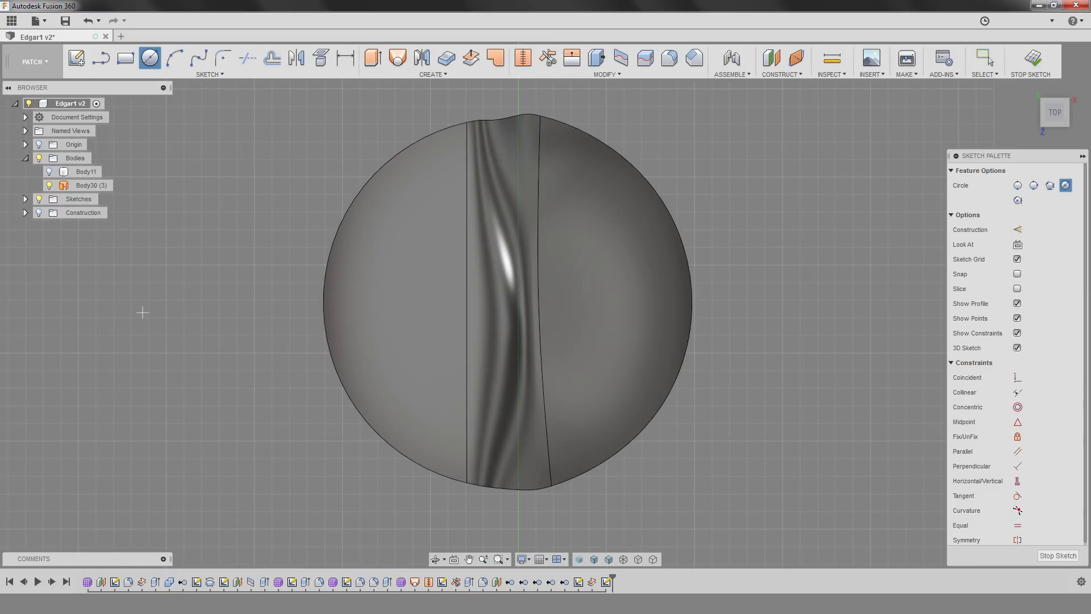
Trim the rebuilt surface with the Top-view circle, removing the outer region
click(596, 58)
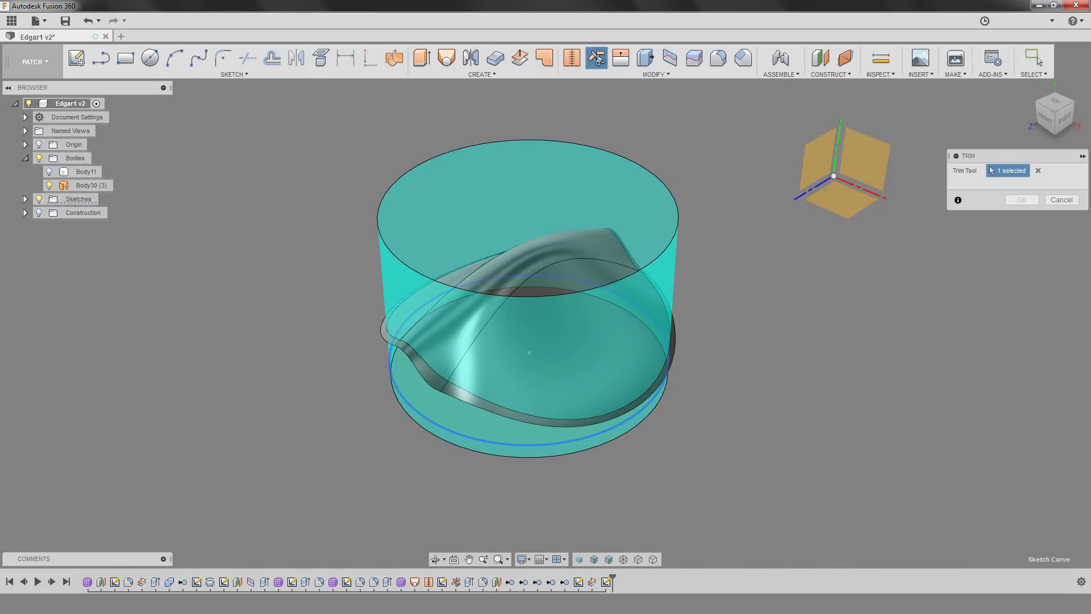
click(1020, 200)
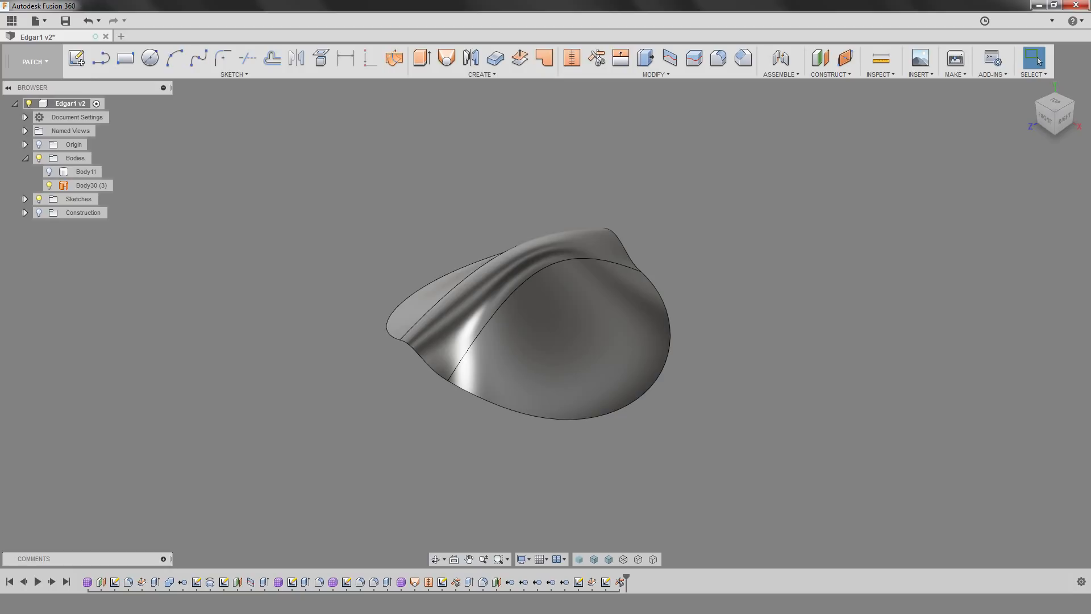
click(519, 58)
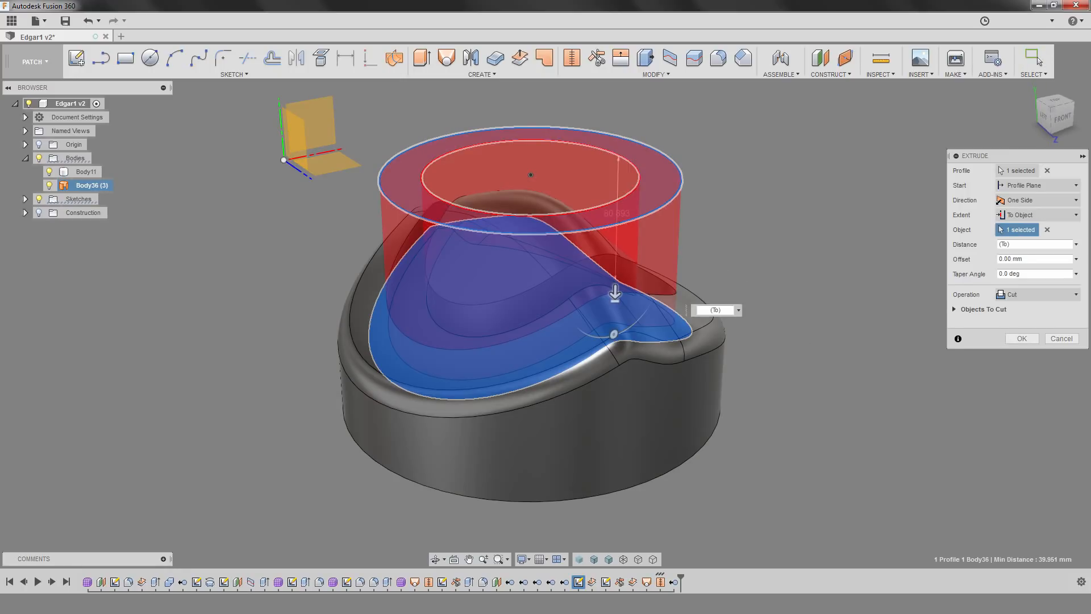
Cut the ring profile down to the trimmed surface, producing a curved channel
click(1021, 338)
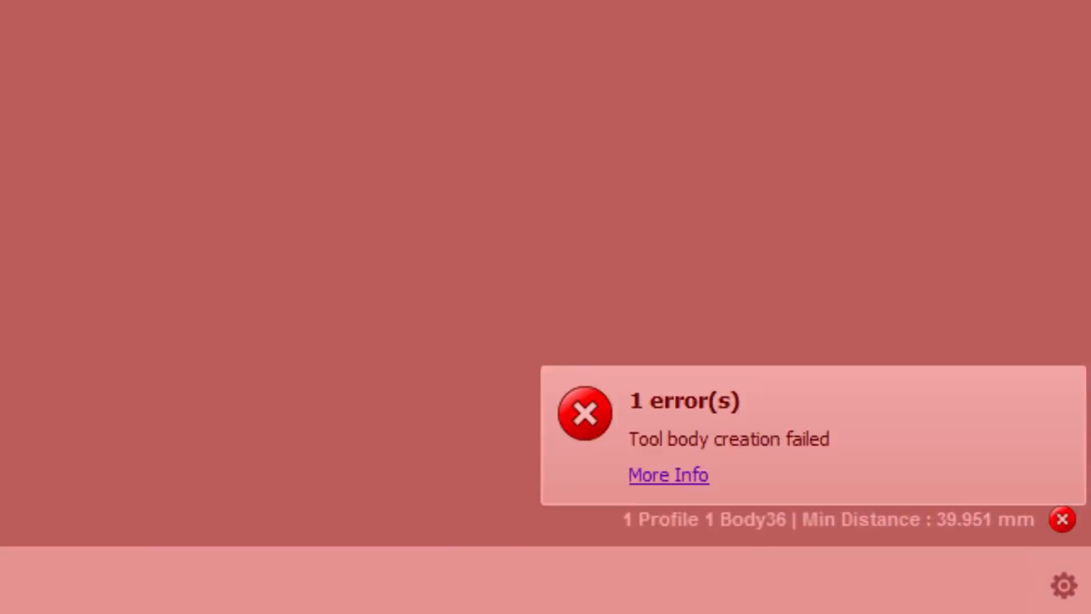
click(1061, 519)
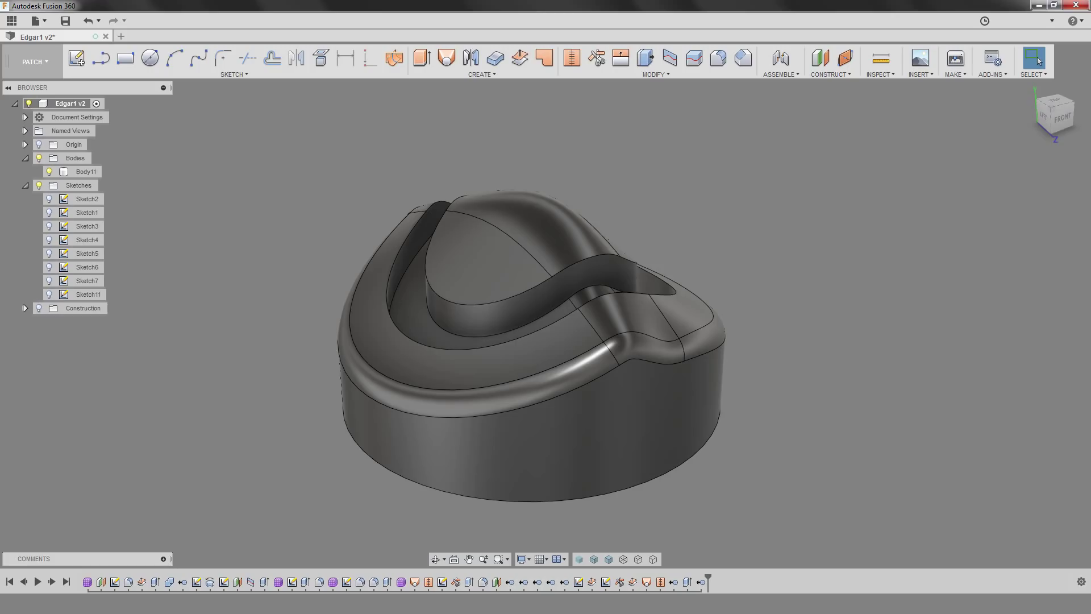